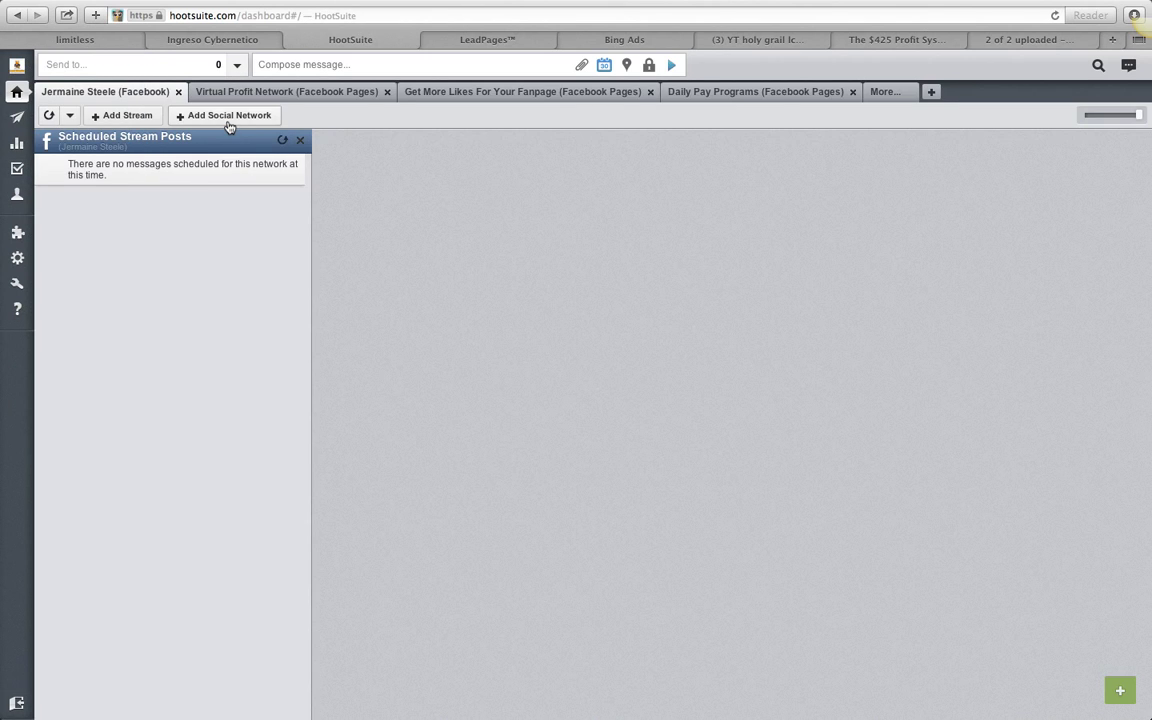
Add Facebook as a new social network and request the Facebook connection.
{"action": "left_click", "coordinate": [224, 115]}
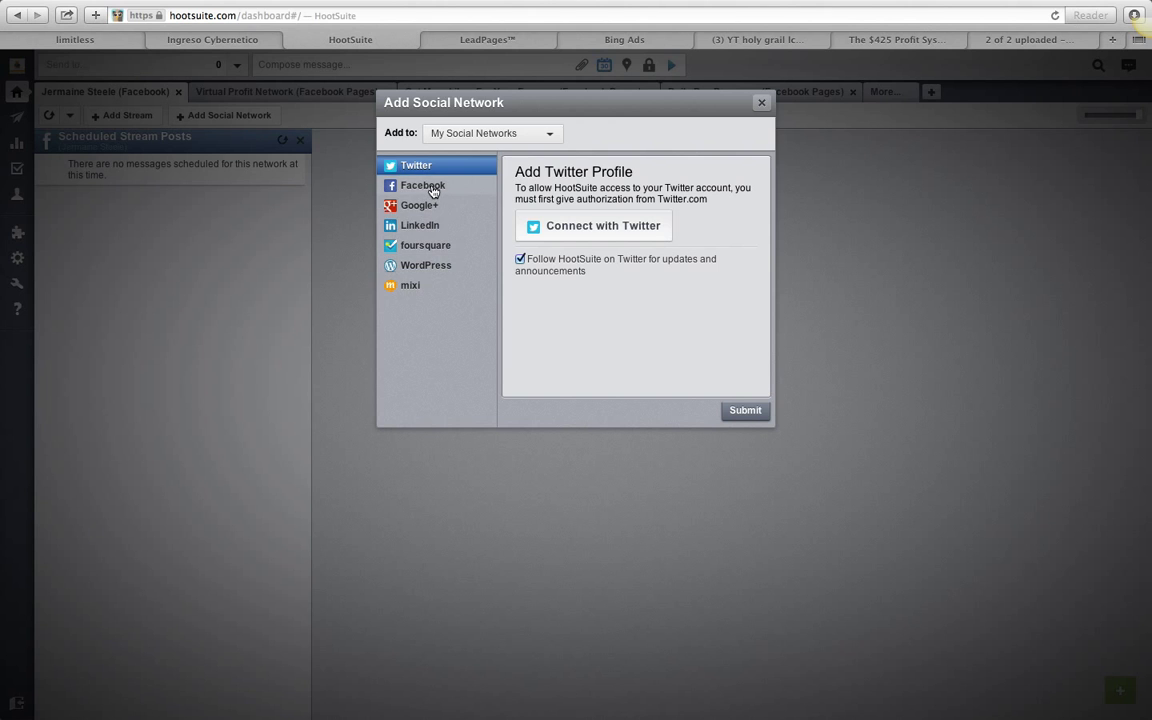
{"action": "left_click", "coordinate": [422, 185]}
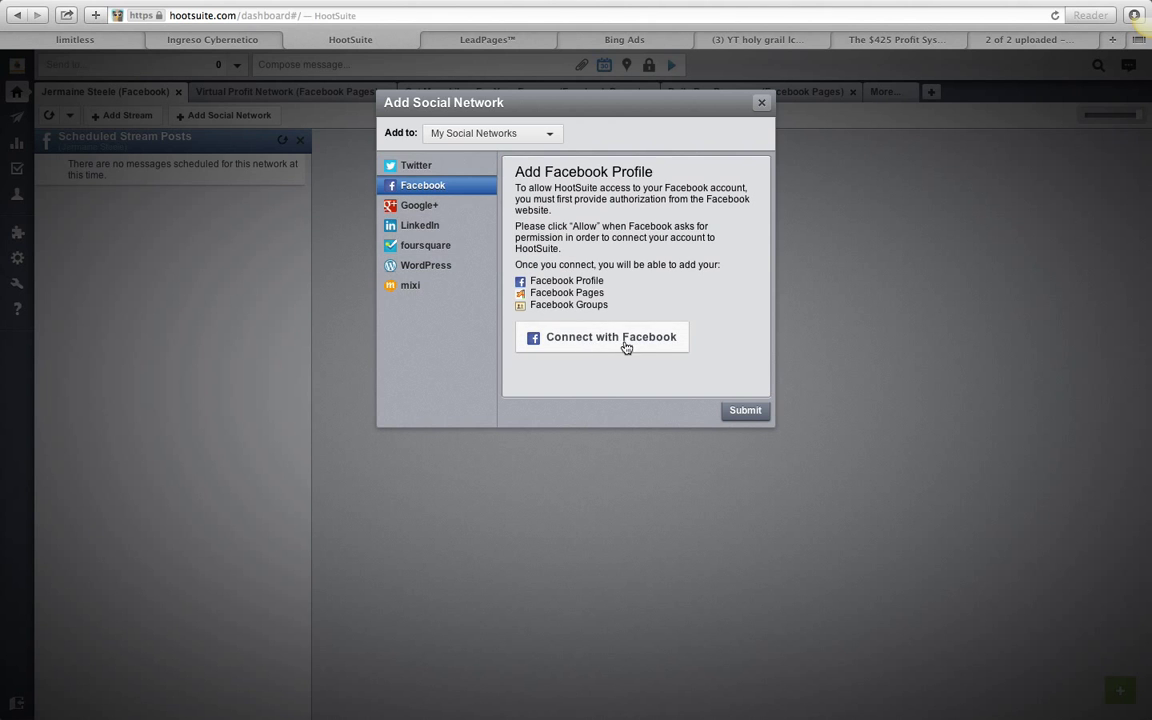
{"action": "mouse_move", "coordinate": [598, 348]}
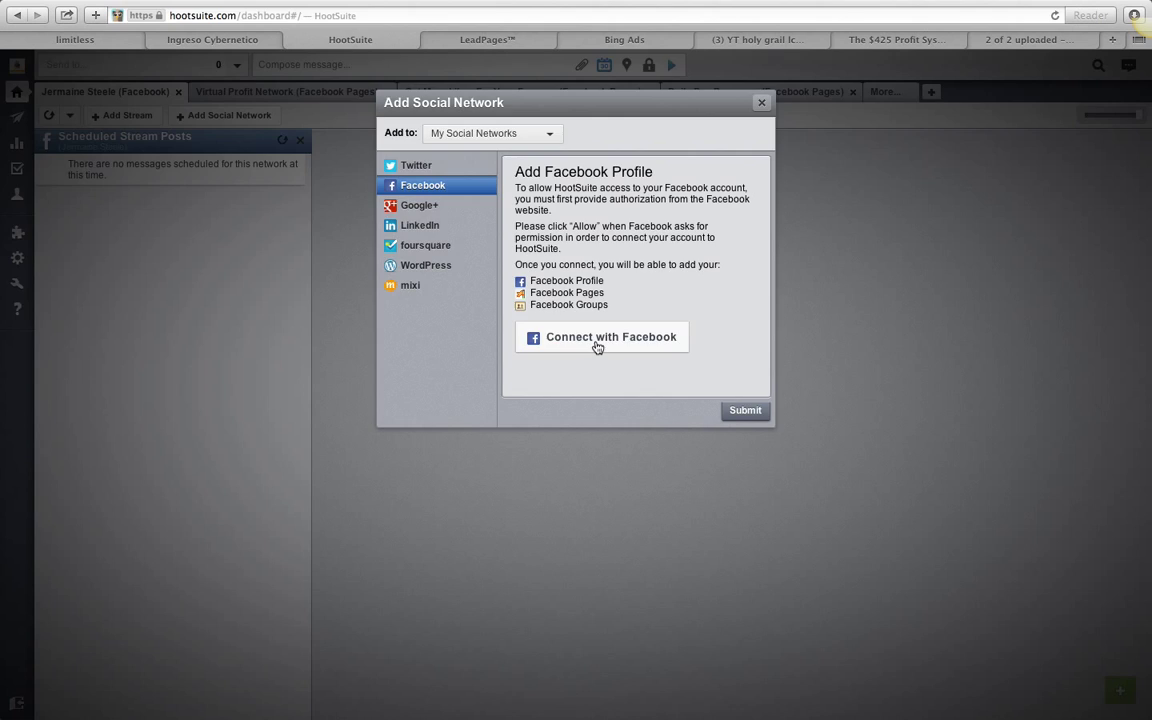
{"action": "left_click", "coordinate": [601, 337]}
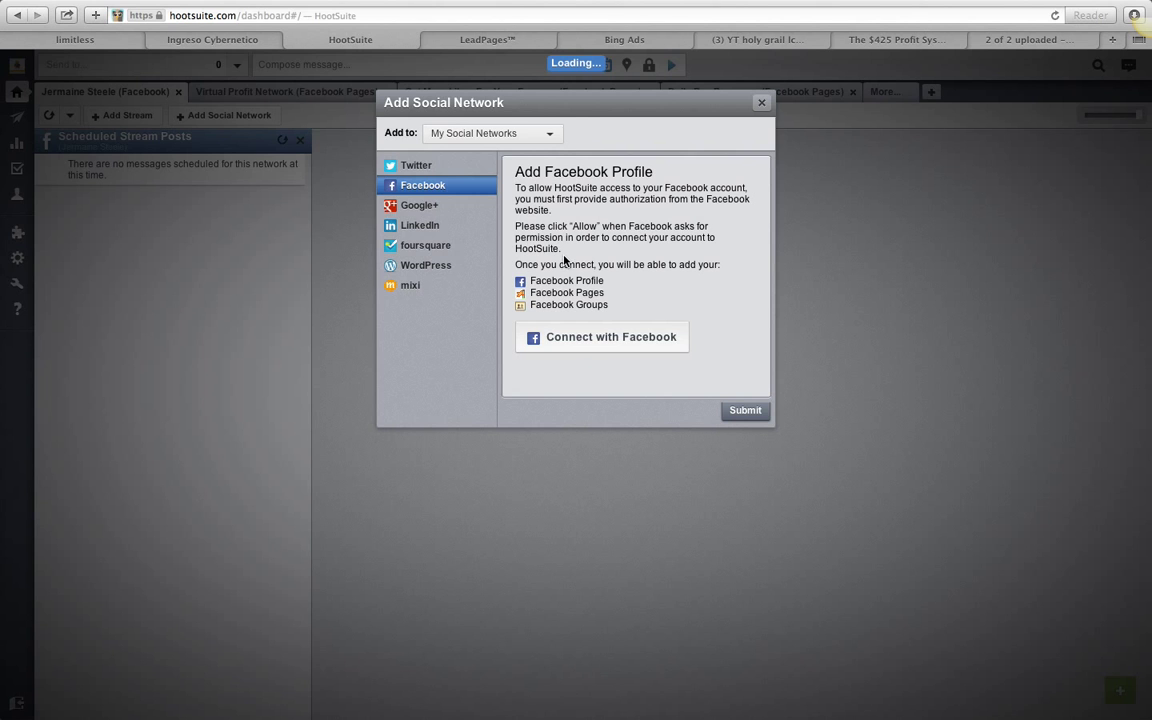
Show the importable Facebook pages and groups and scroll through the list.
{"action": "left_click", "coordinate": [600, 337]}
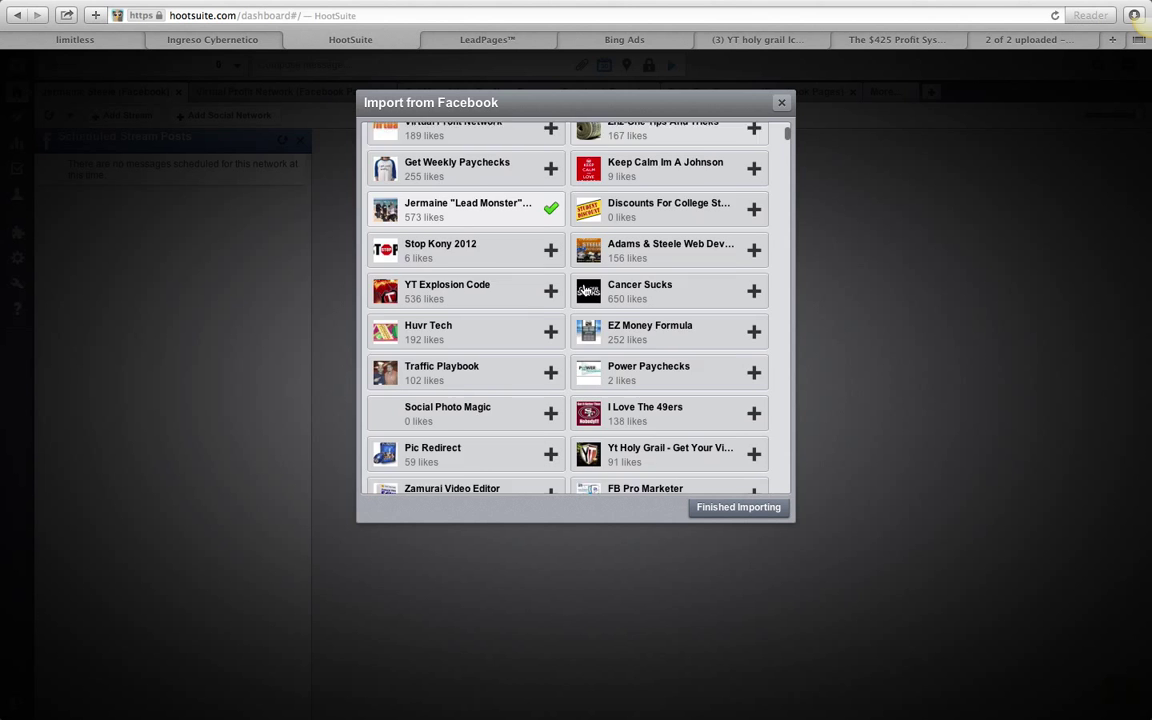
{"action": "scroll", "scroll_direction": "down", "scroll_amount": 3}
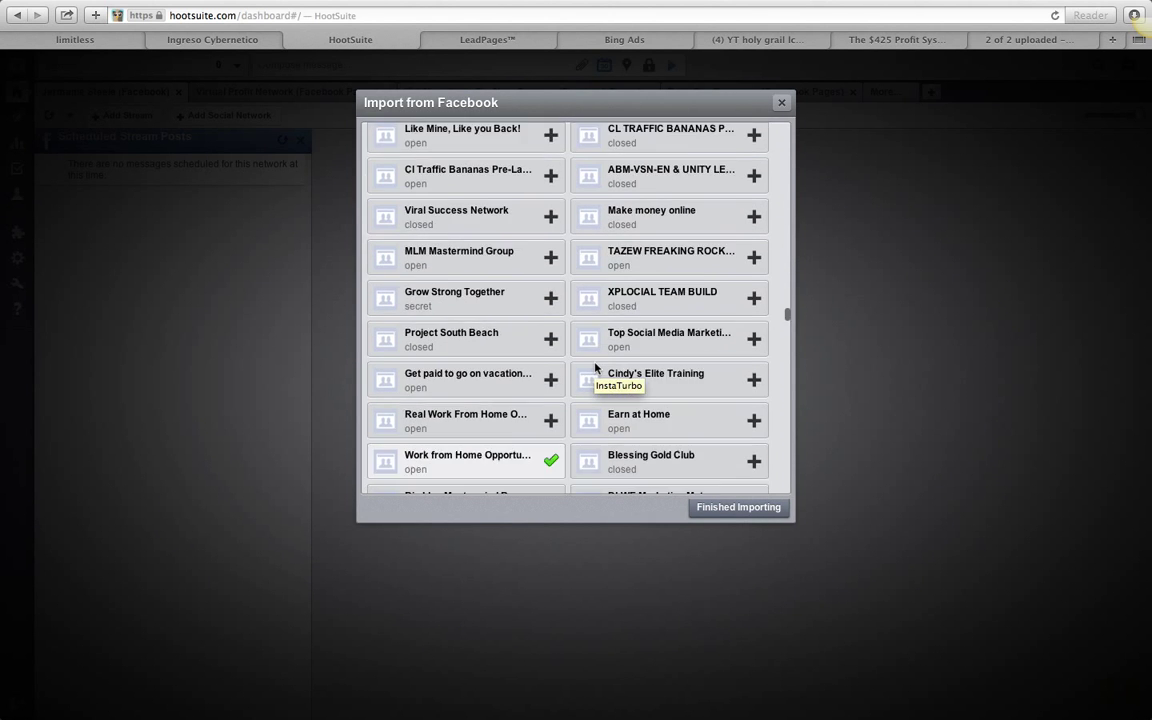
{"action": "scroll", "scroll_direction": "down", "scroll_amount": 3}
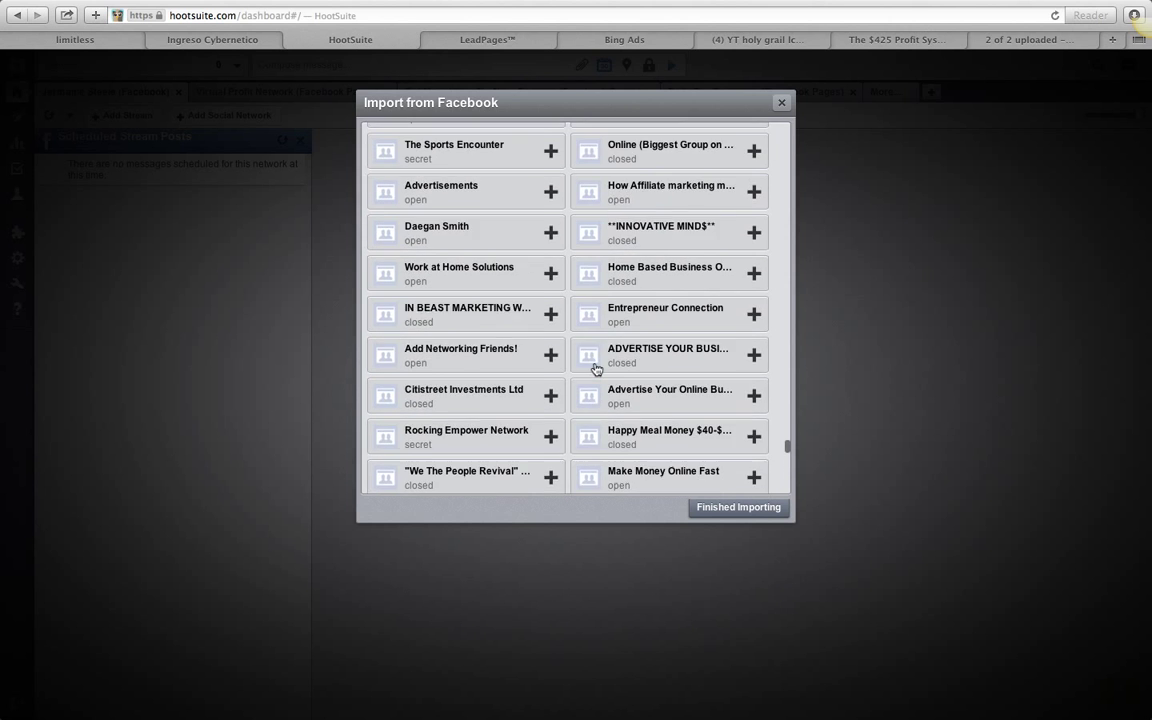
{"action": "scroll", "scroll_direction": "down", "scroll_amount": 3}
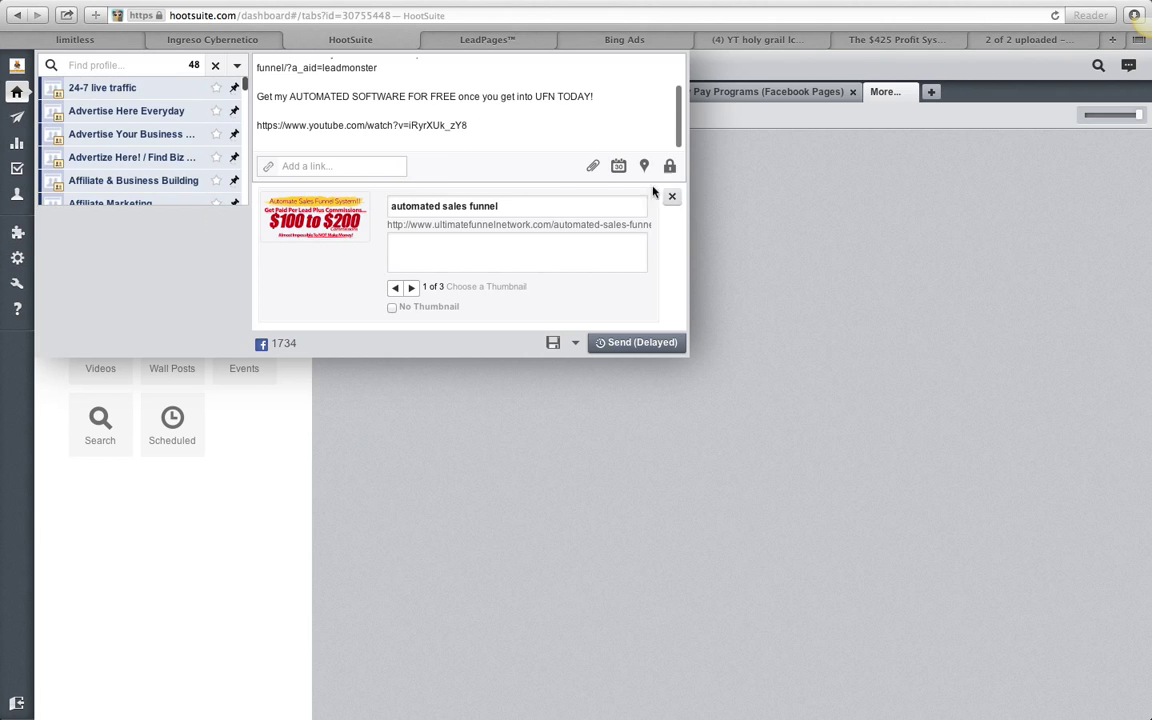
{"action": "mouse_move", "coordinate": [303, 158]}
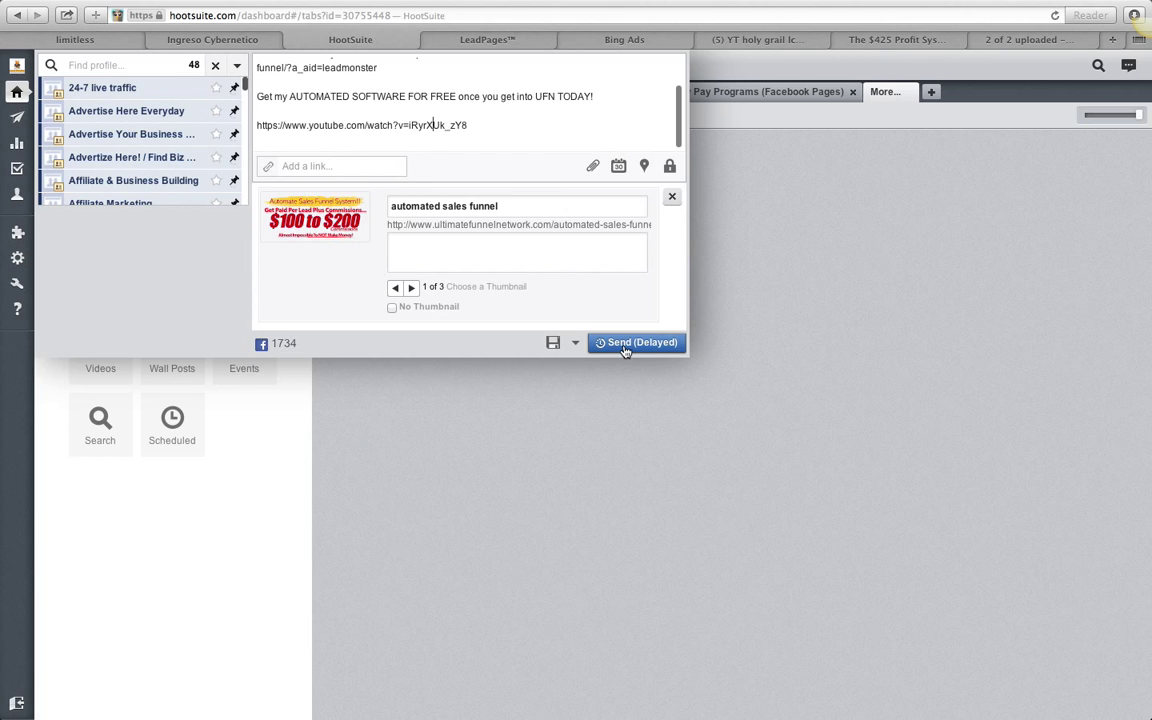
{"action": "mouse_move", "coordinate": [637, 342]}
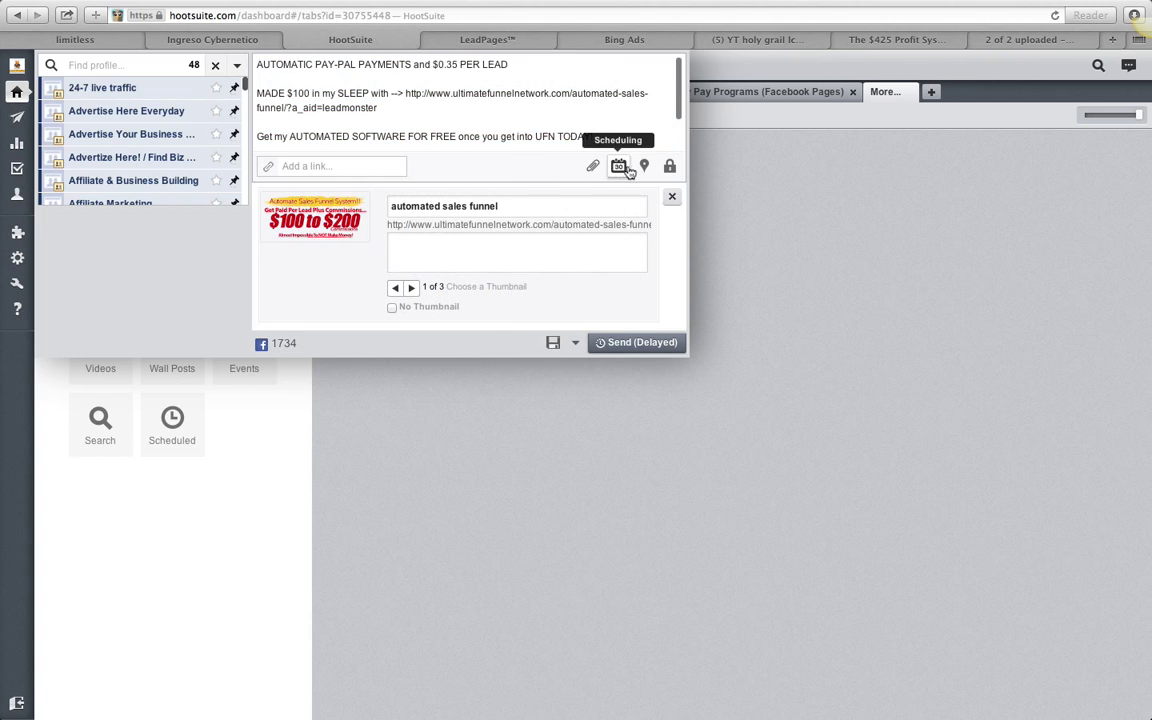
Open the composer's scheduling options and view the chosen April 2014 date in Publisher.
{"action": "left_click", "coordinate": [618, 166]}
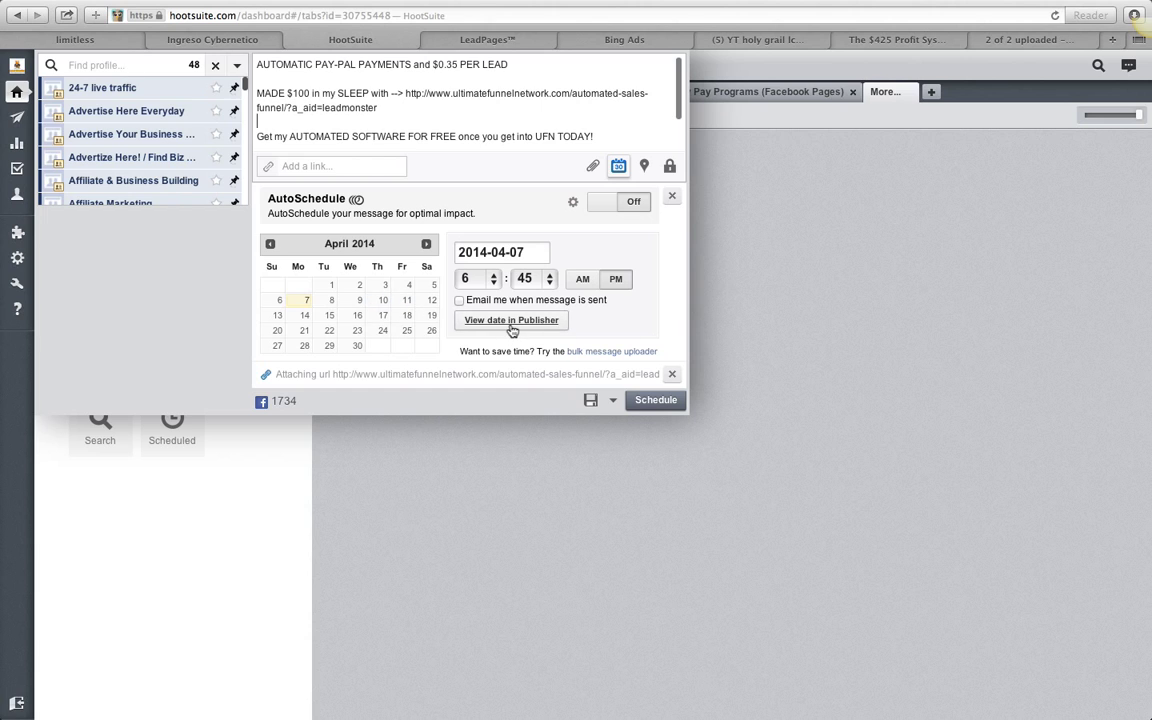
{"action": "left_click", "coordinate": [511, 320]}
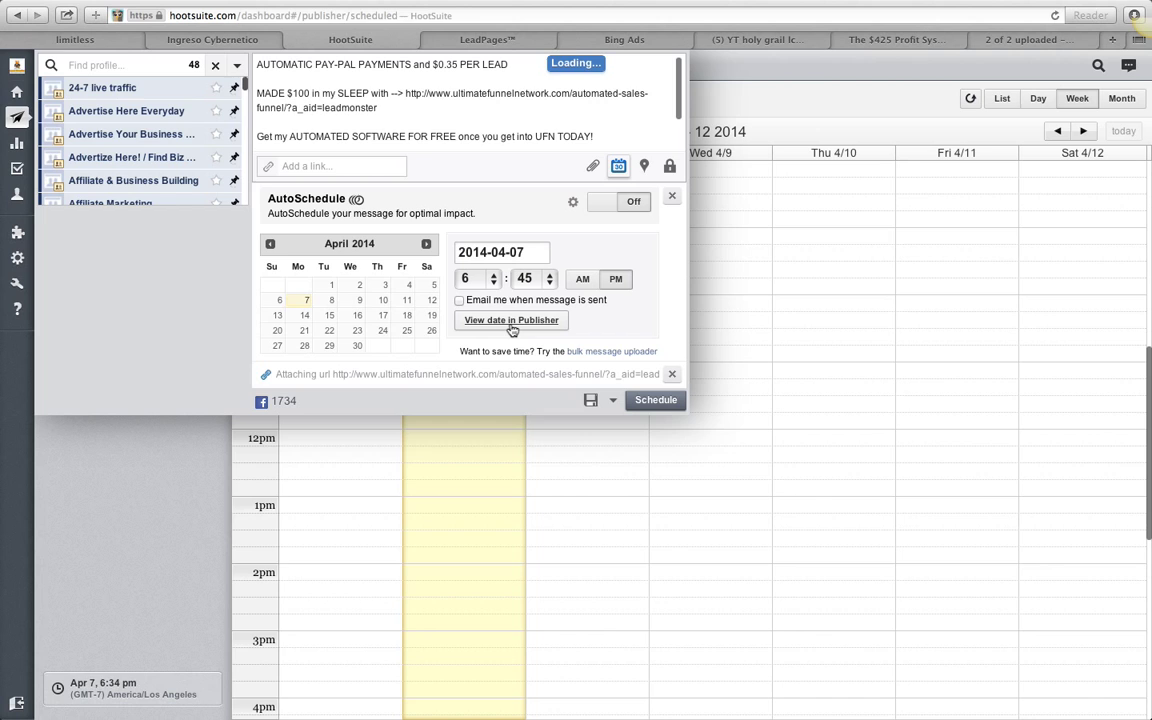
Scroll the April 6–12 week view through Monday 4/7 and Tuesday 4/8 hourly posts.
{"action": "scroll", "scroll_direction": "down", "scroll_amount": 3}
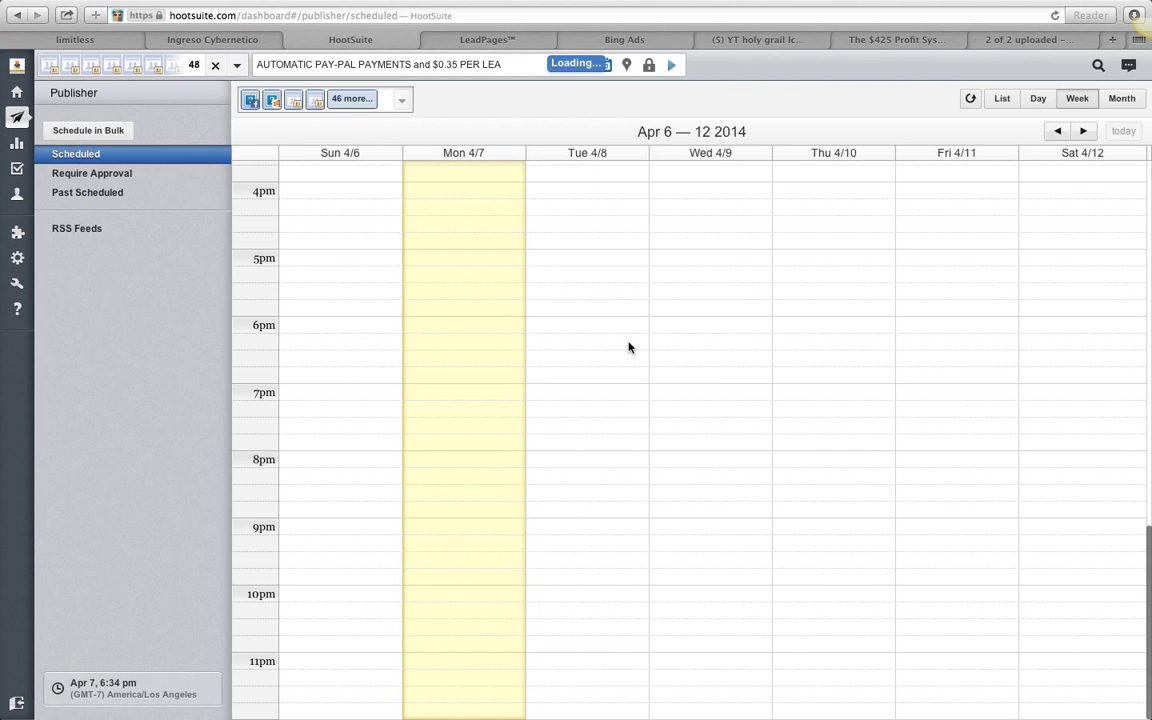
{"action": "scroll", "scroll_direction": "up", "scroll_amount": 3}
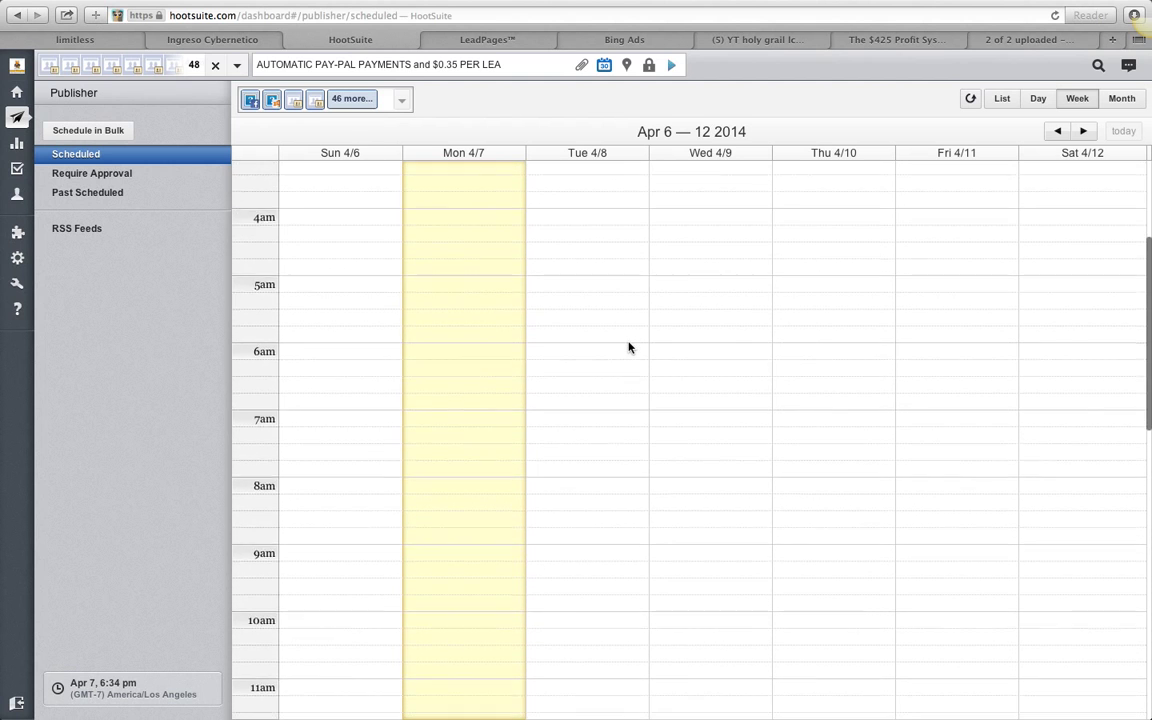
{"action": "scroll", "scroll_direction": "up", "scroll_amount": 3}
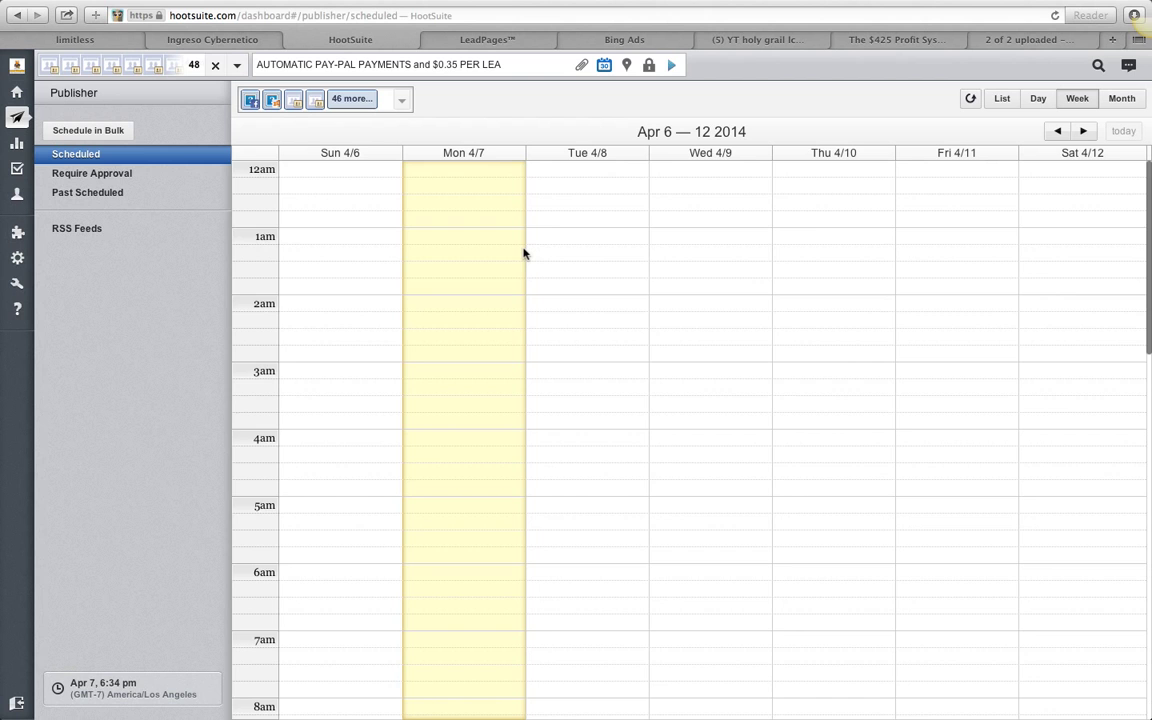
{"action": "scroll", "scroll_direction": "down", "scroll_amount": 3}
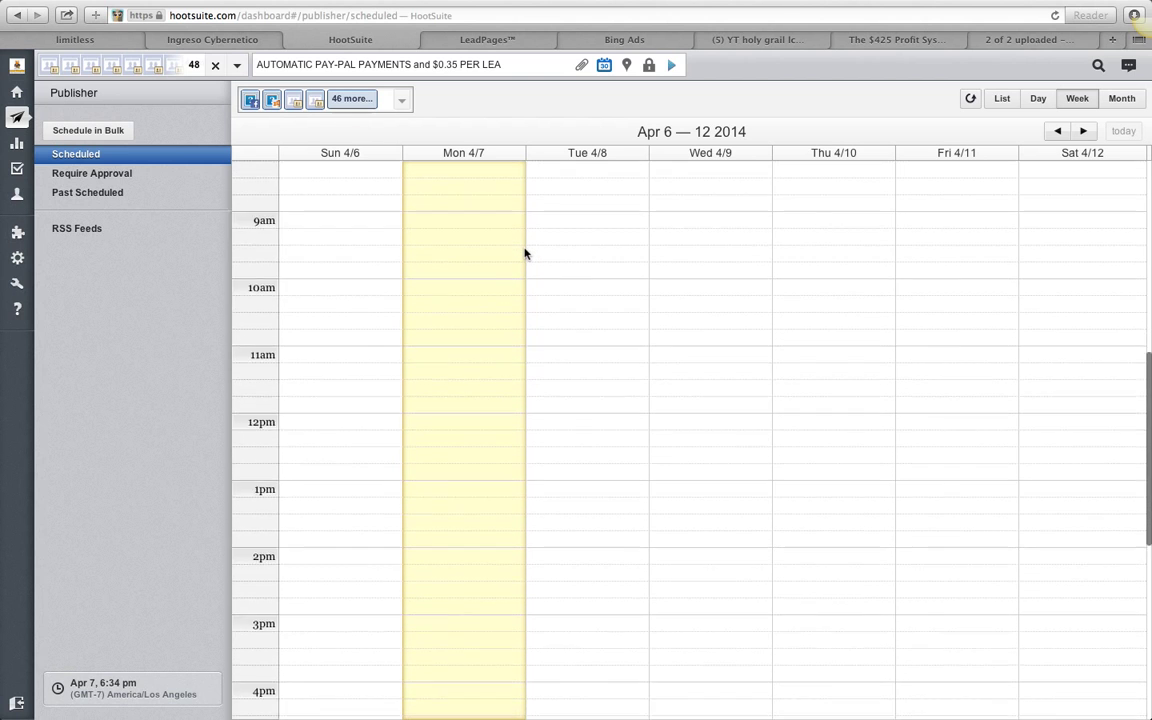
{"action": "scroll", "scroll_direction": "down", "scroll_amount": 3}
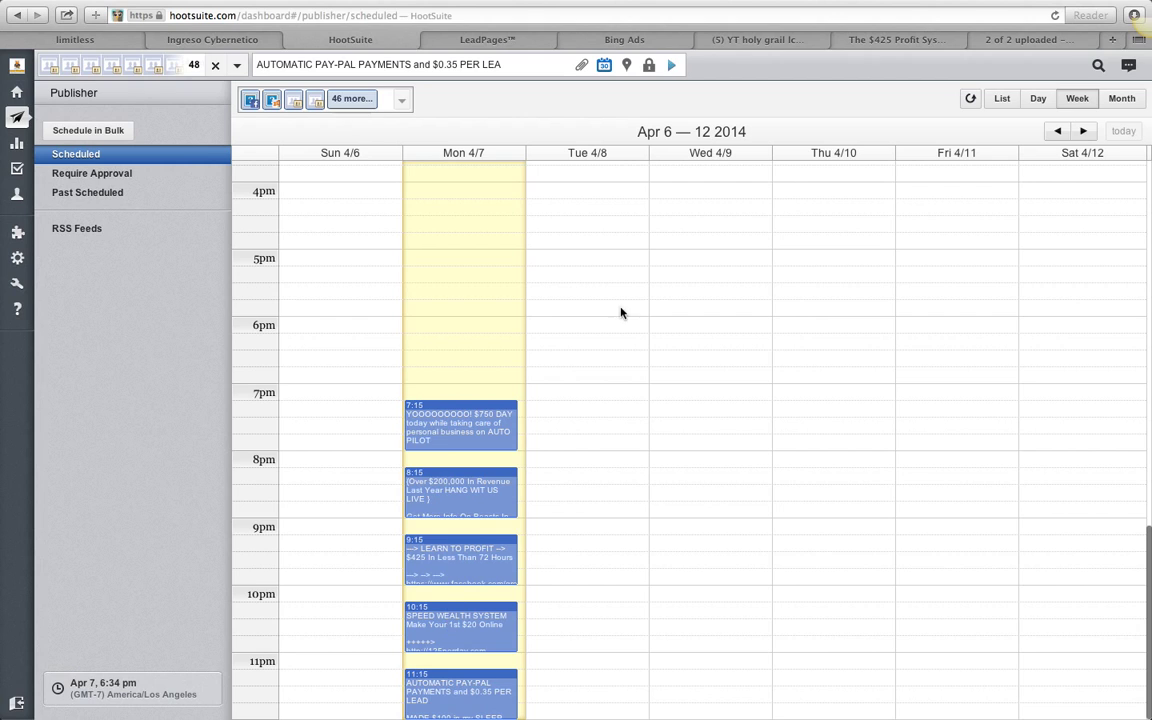
{"action": "mouse_move", "coordinate": [611, 401]}
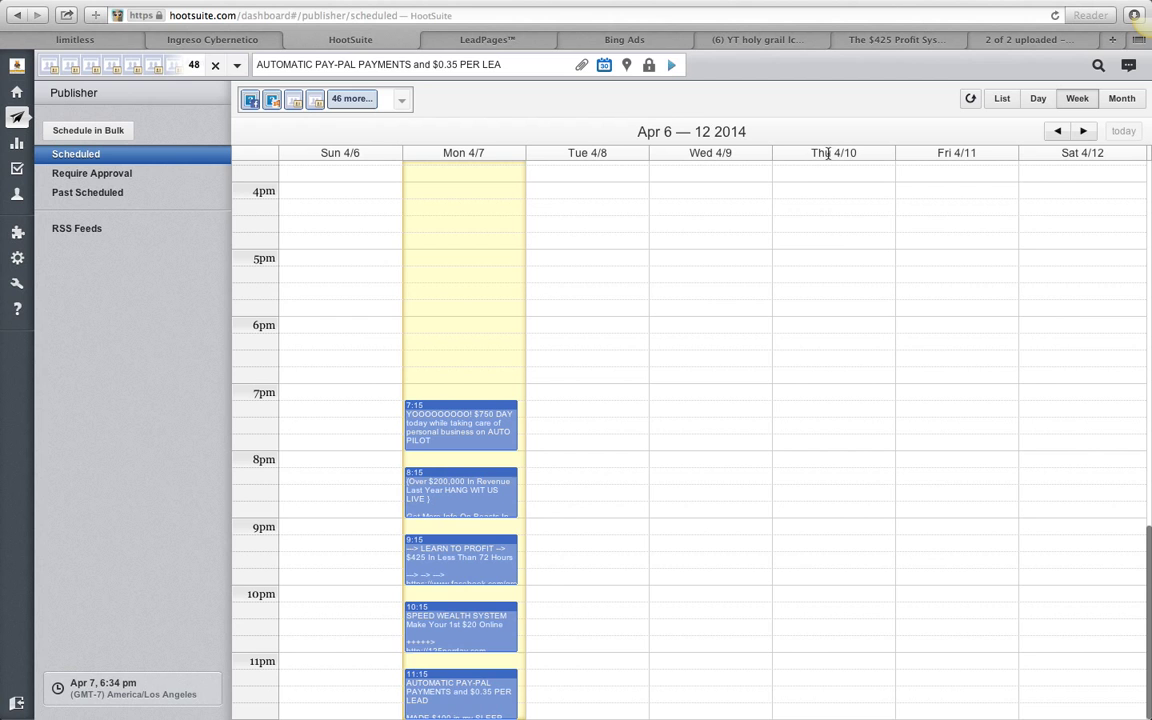
{"action": "scroll", "scroll_direction": "down", "scroll_amount": 3}
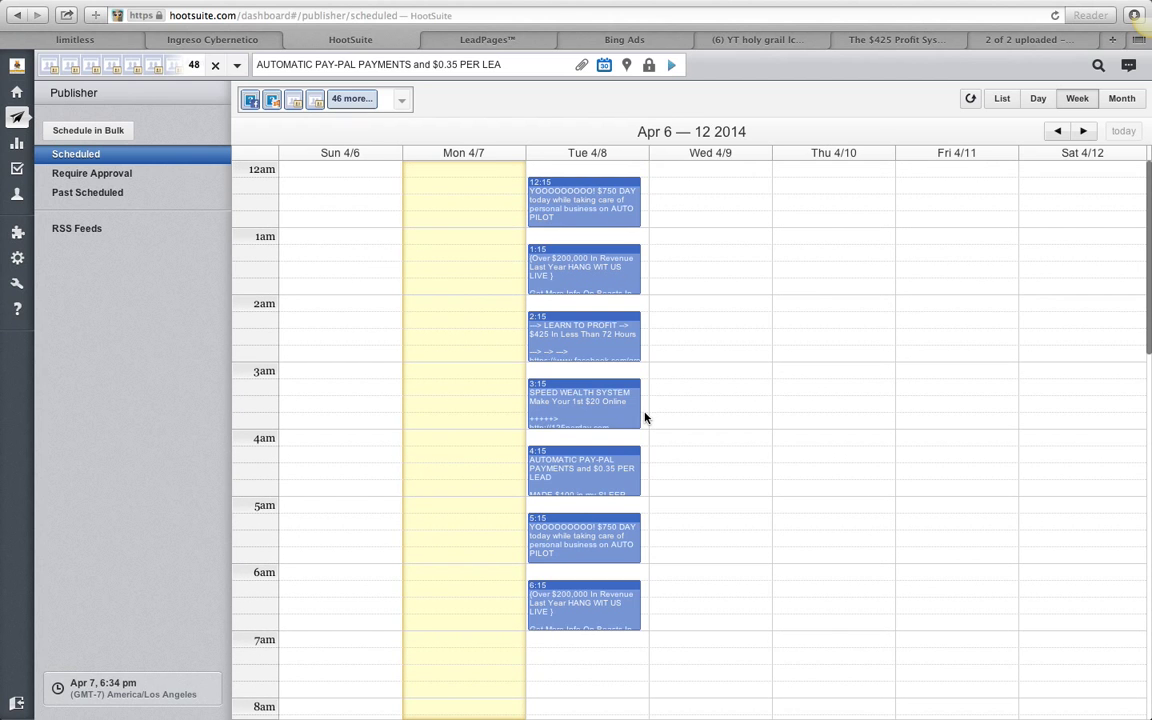
{"action": "scroll", "scroll_direction": "down", "scroll_amount": 3}
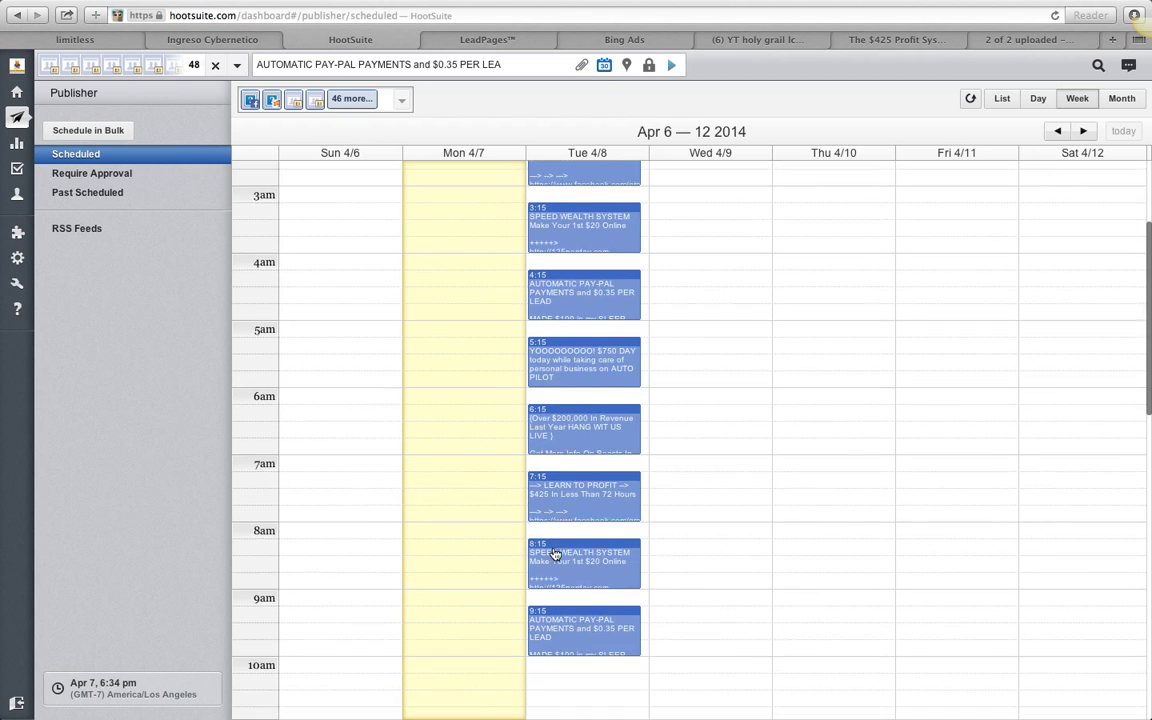
{"action": "scroll", "scroll_direction": "down", "scroll_amount": 3}
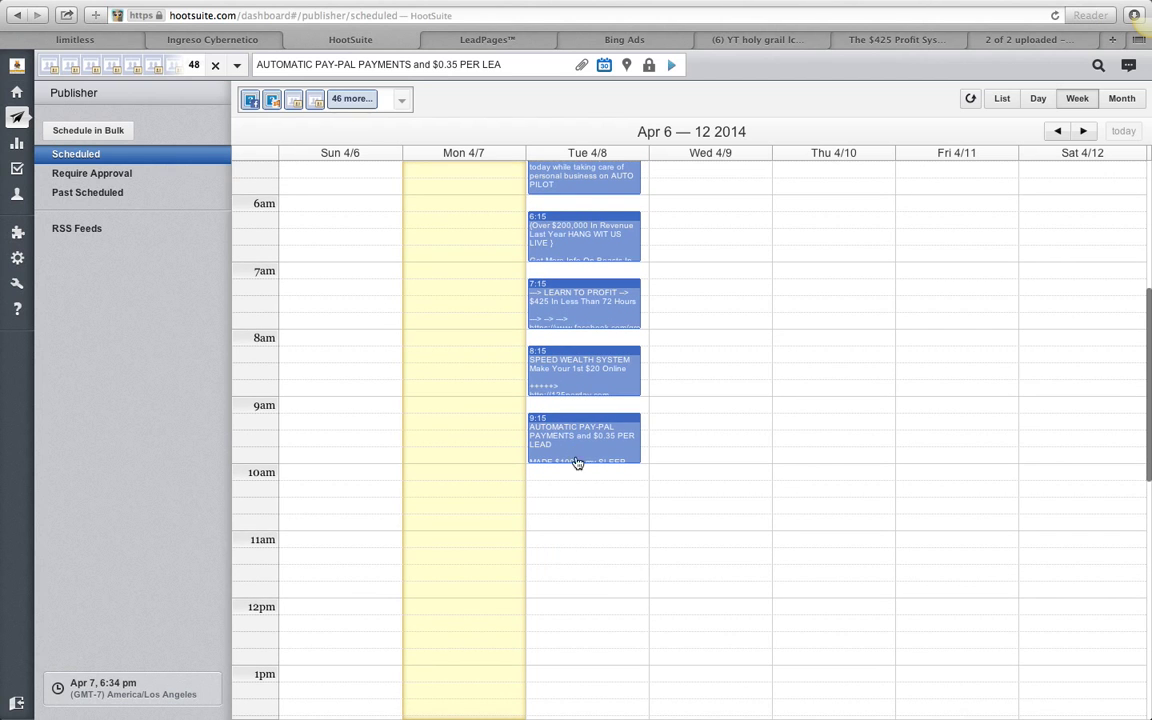
{"action": "scroll", "scroll_direction": "down", "scroll_amount": 3}
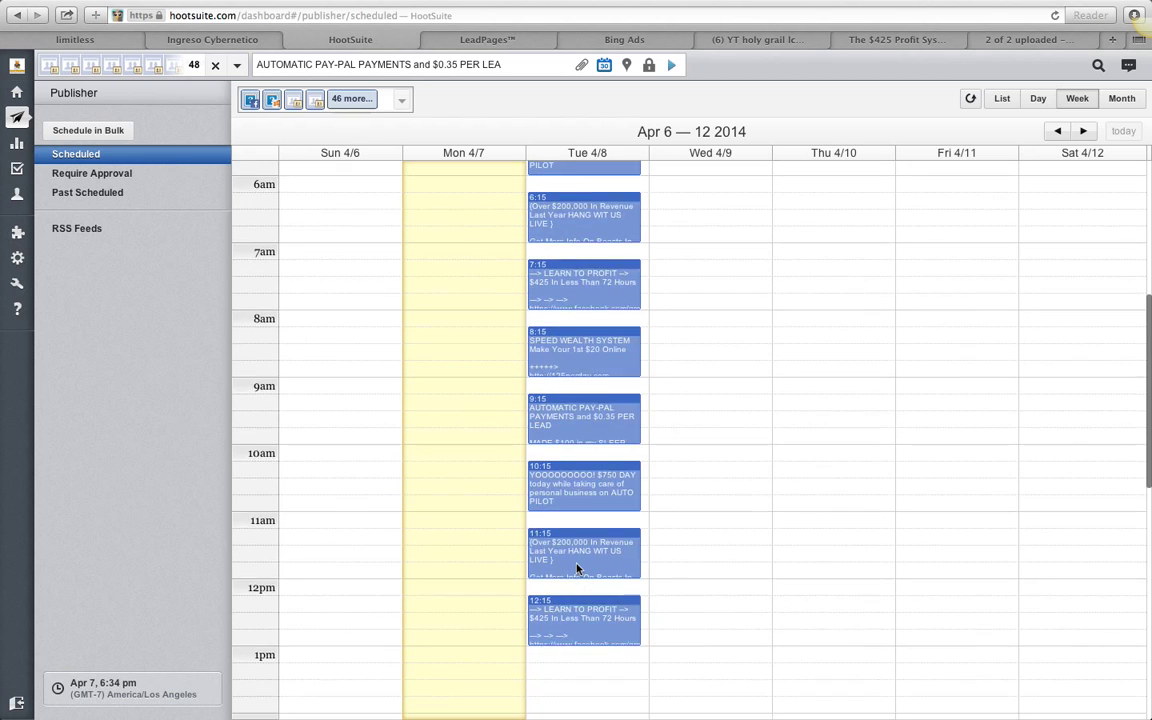
{"action": "scroll", "scroll_direction": "down", "scroll_amount": 3}
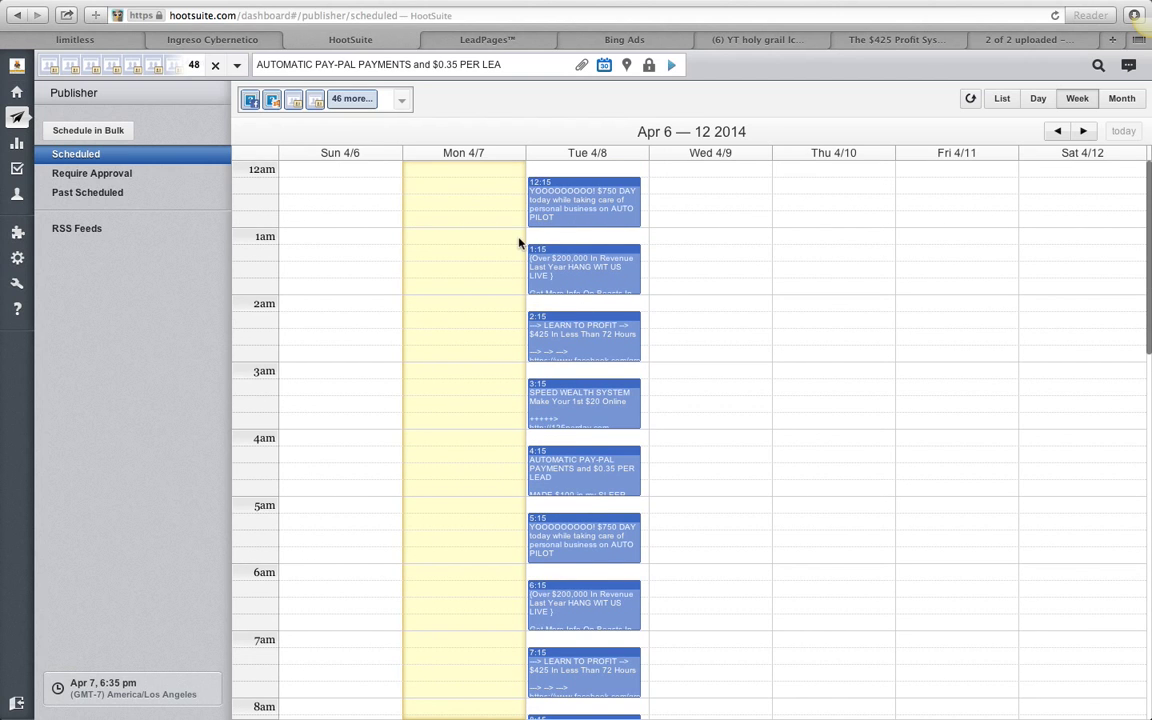
{"action": "mouse_move", "coordinate": [817, 212]}
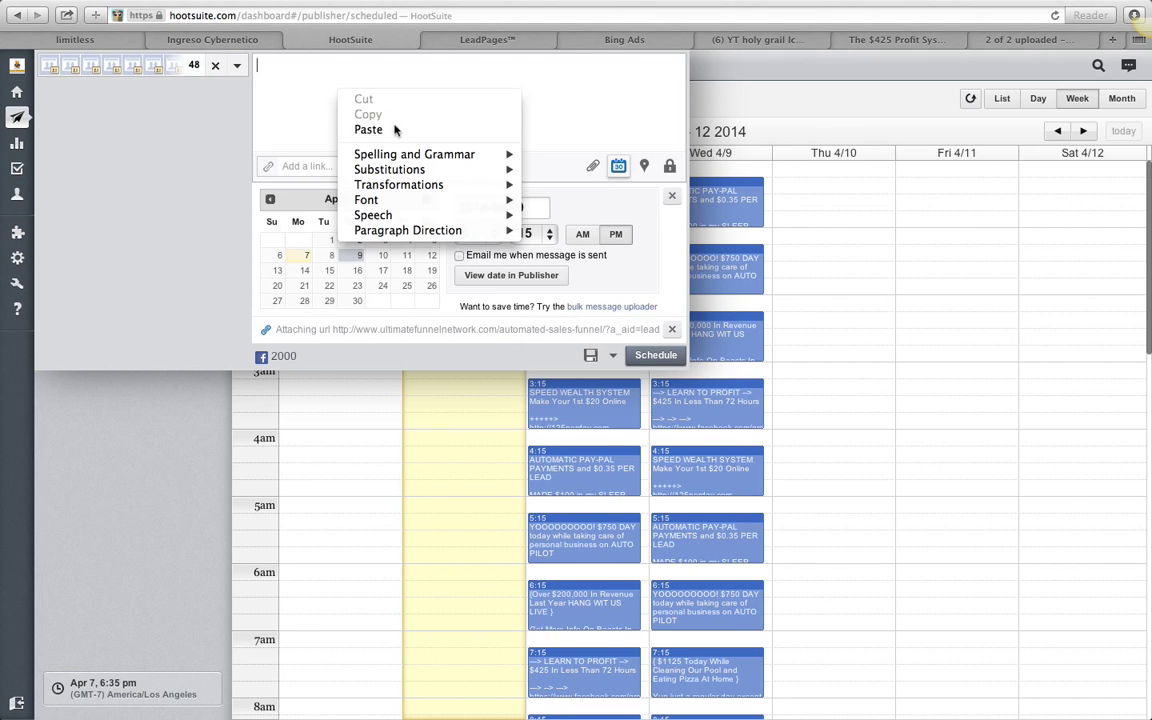
Paste the promotional message and set the post time to 1:15 AM on 2014-04-11.
{"action": "left_click", "coordinate": [368, 130]}
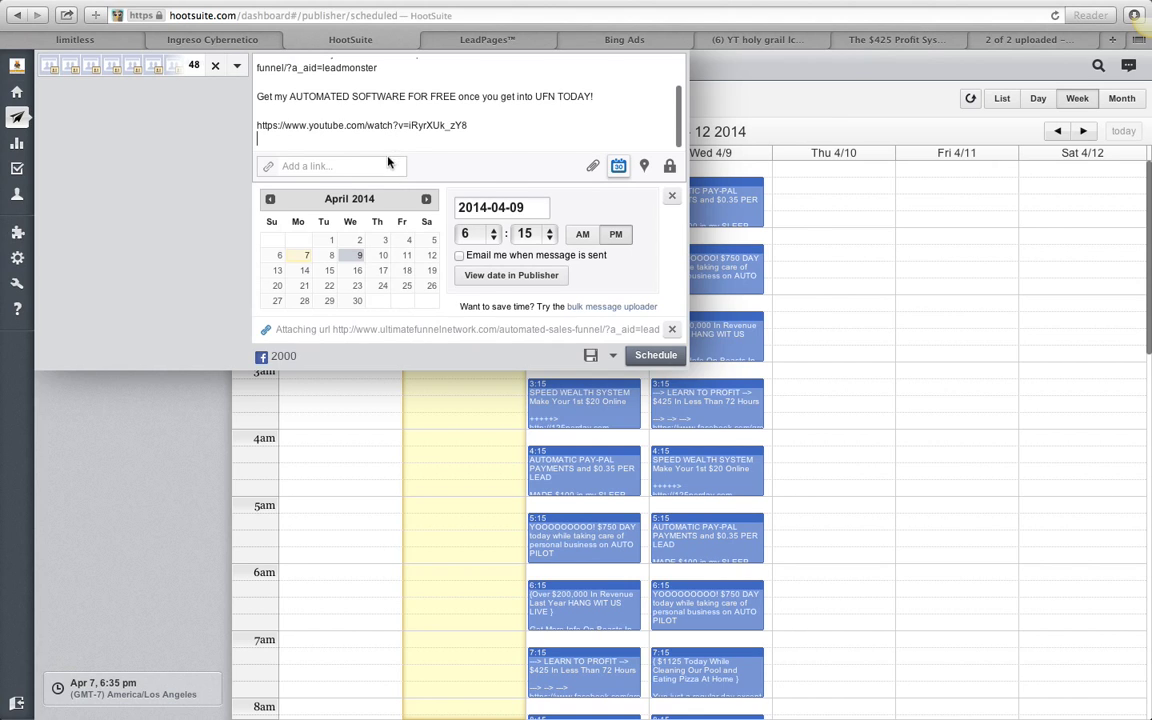
{"action": "mouse_move", "coordinate": [488, 248]}
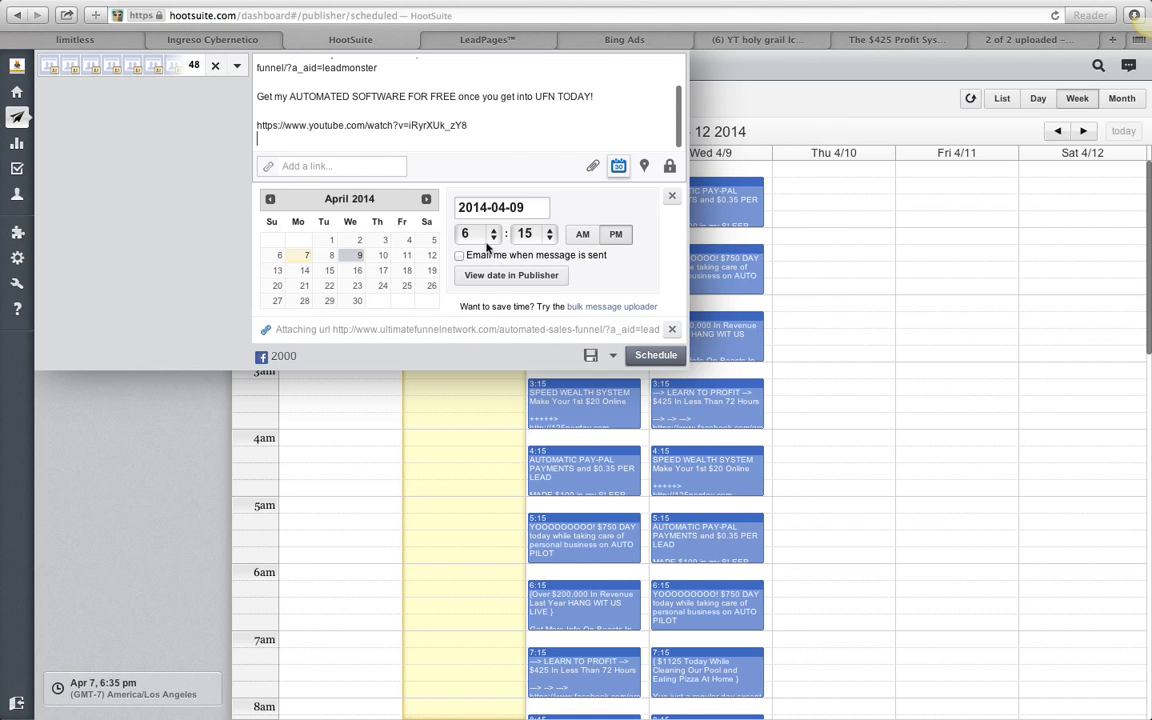
{"action": "left_click", "coordinate": [464, 233]}
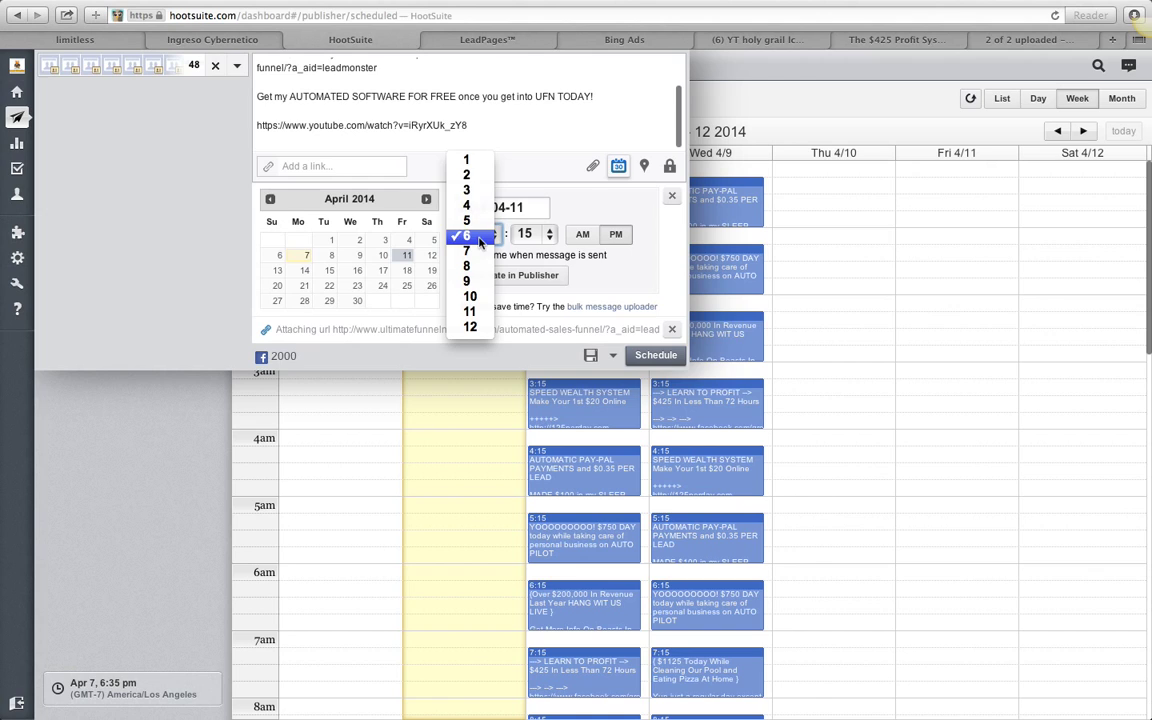
{"action": "left_click", "coordinate": [464, 233]}
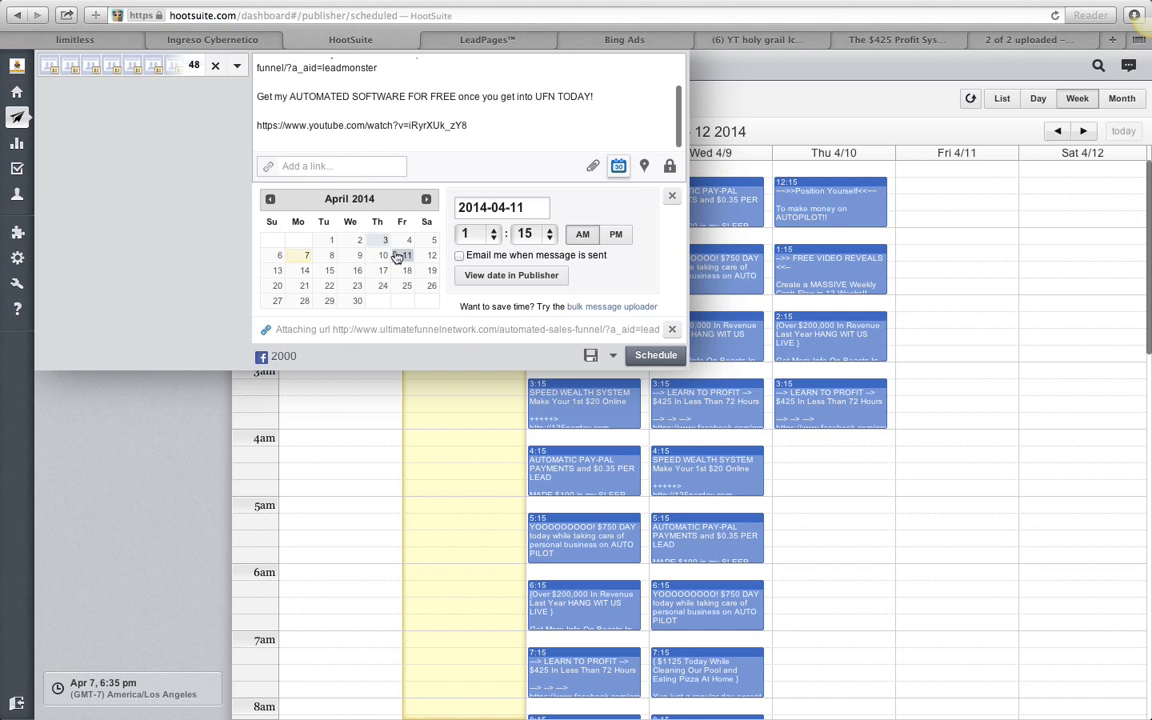
{"action": "left_click", "coordinate": [476, 233]}
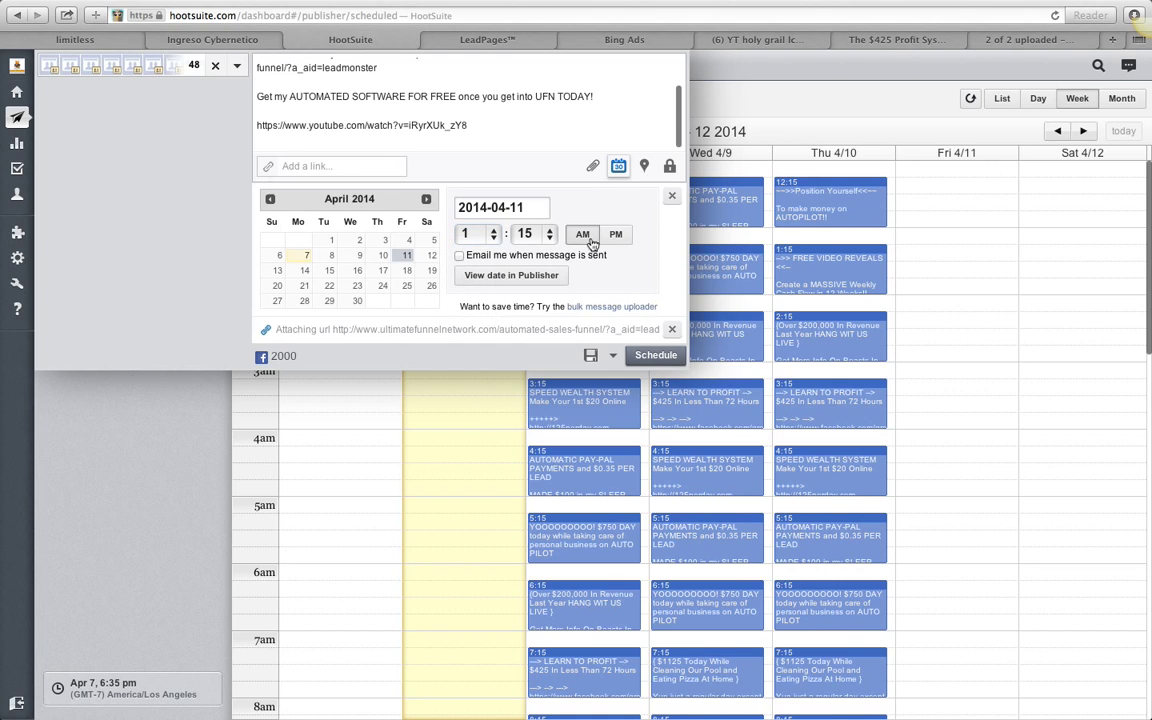
{"action": "mouse_move", "coordinate": [613, 356]}
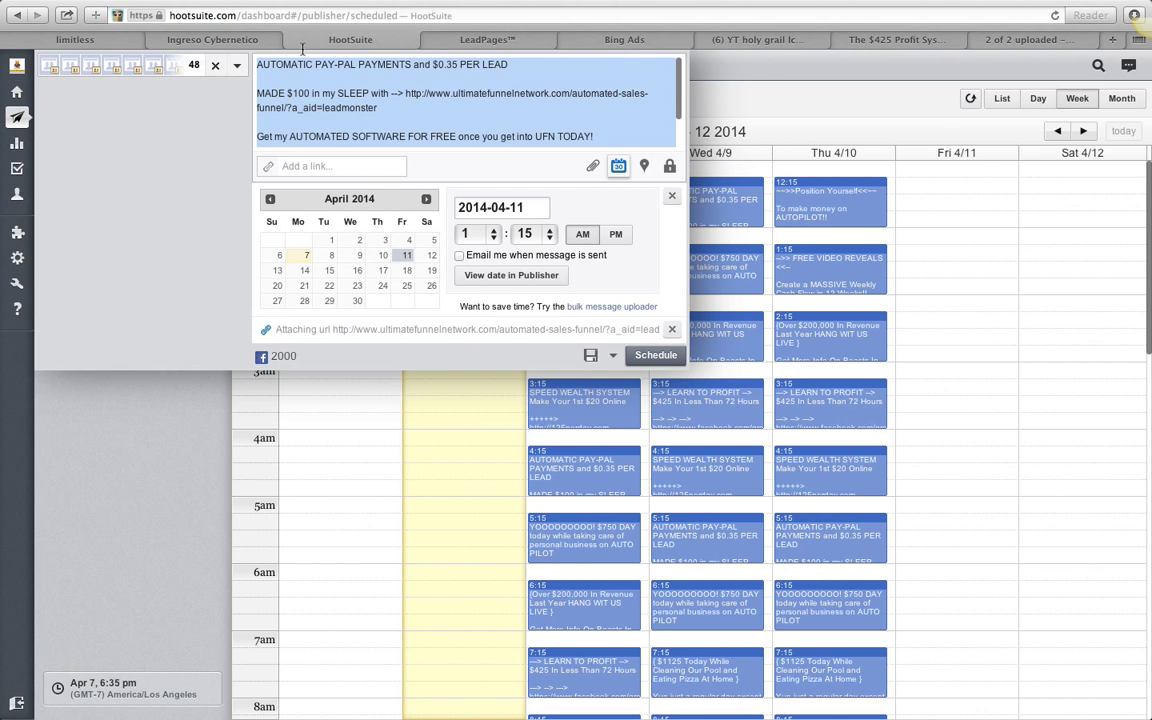
Save MESSAGE ME as a template and show the saved templates list.
{"action": "type", "text": "MESSAGE ME"}
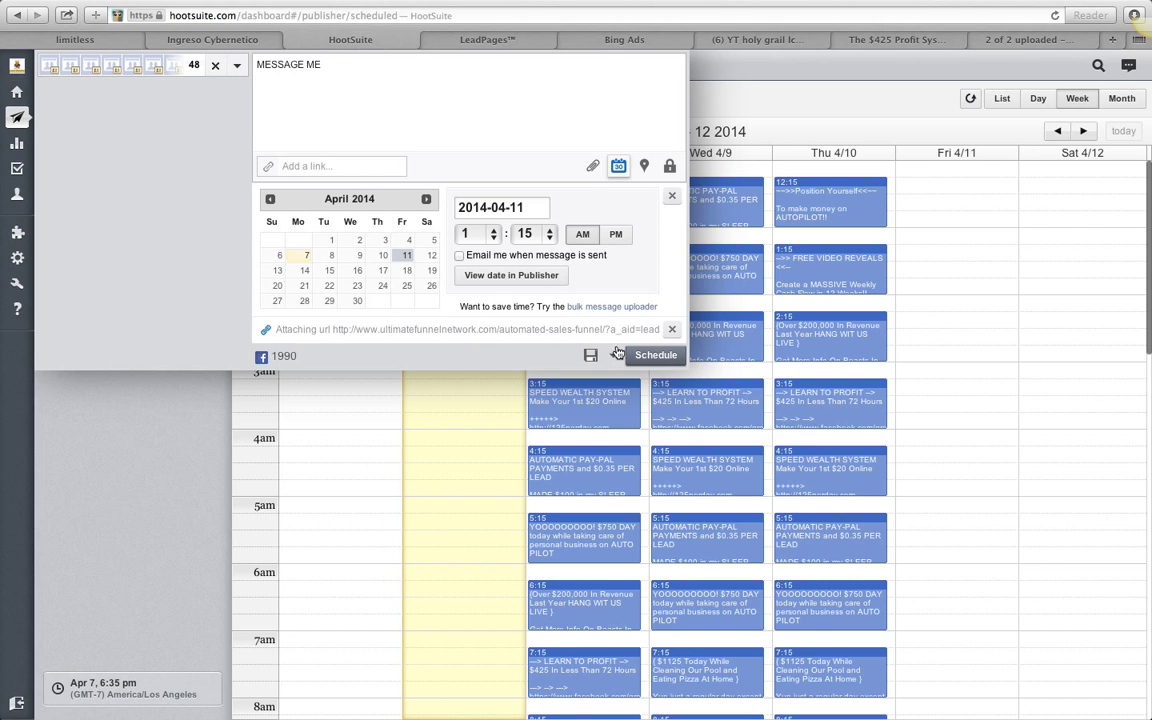
{"action": "left_click", "coordinate": [591, 355]}
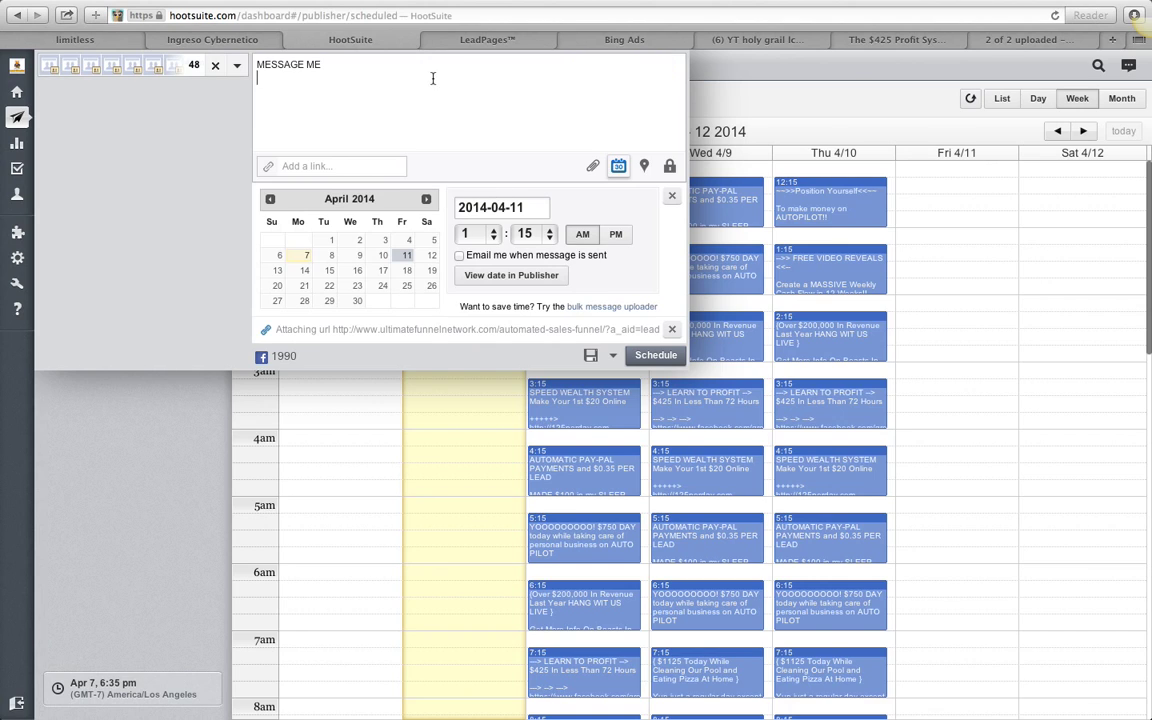
{"action": "left_click", "coordinate": [238, 65]}
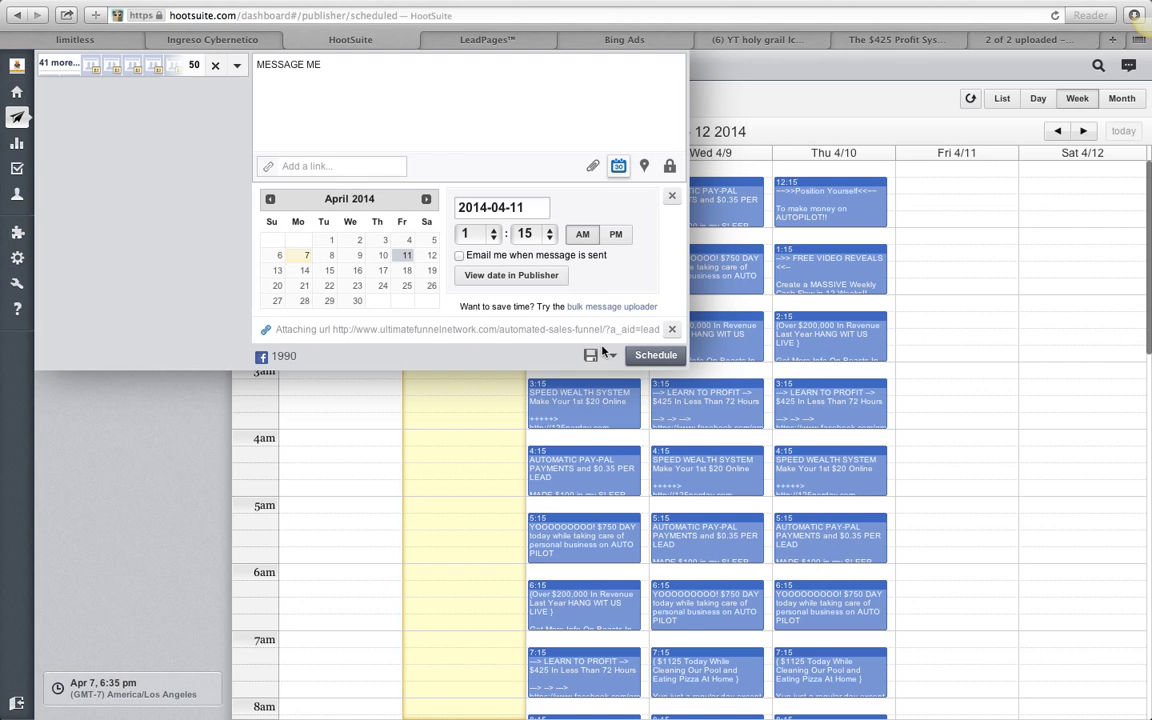
{"action": "left_click", "coordinate": [655, 355]}
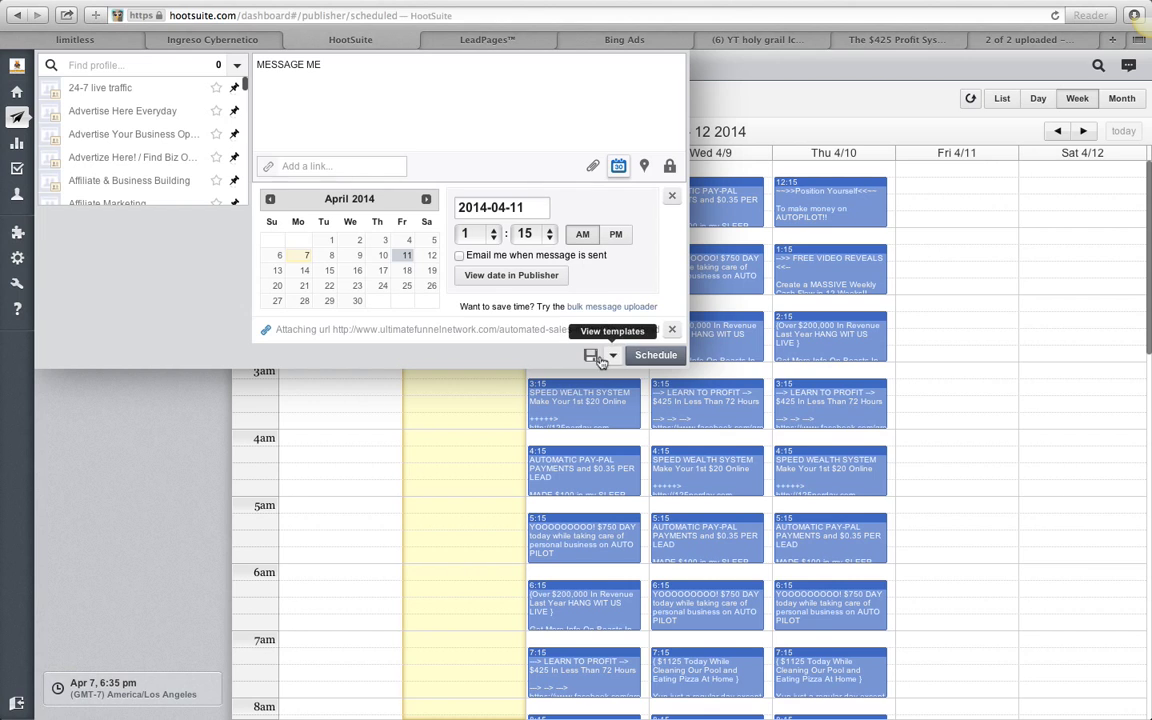
{"action": "left_click", "coordinate": [612, 331]}
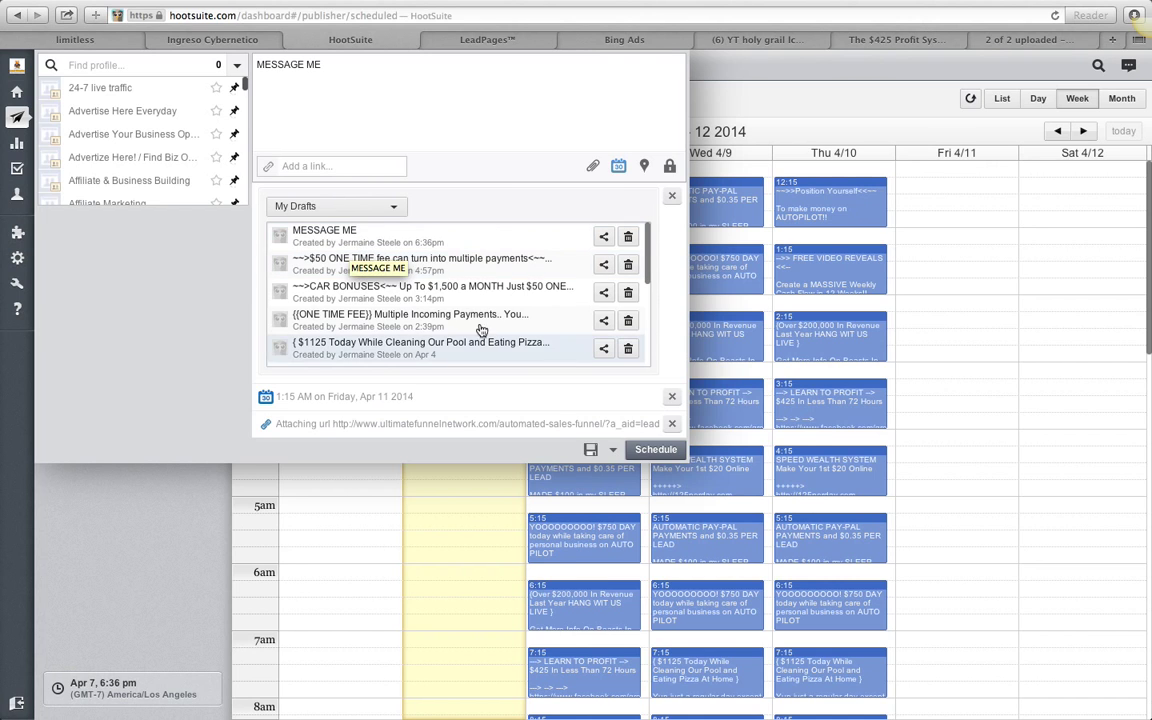
{"action": "mouse_move", "coordinate": [618, 273]}
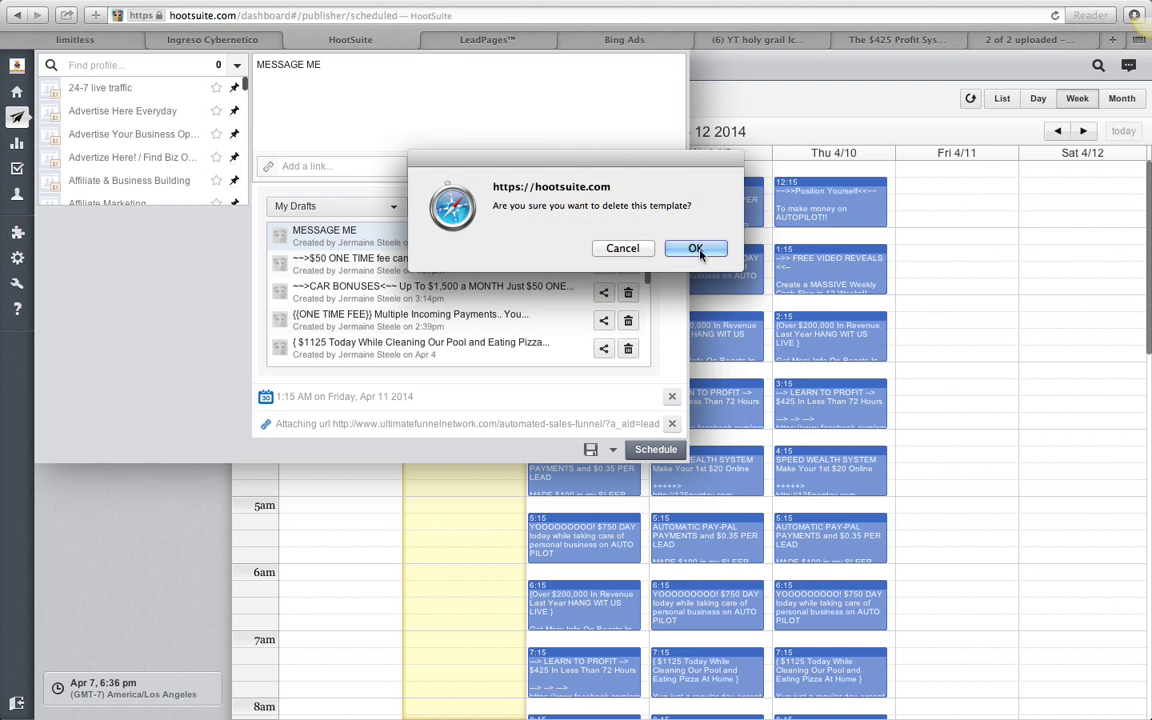
Delete the MESSAGE ME draft and paste the promotional text back in.
{"action": "left_click", "coordinate": [696, 248]}
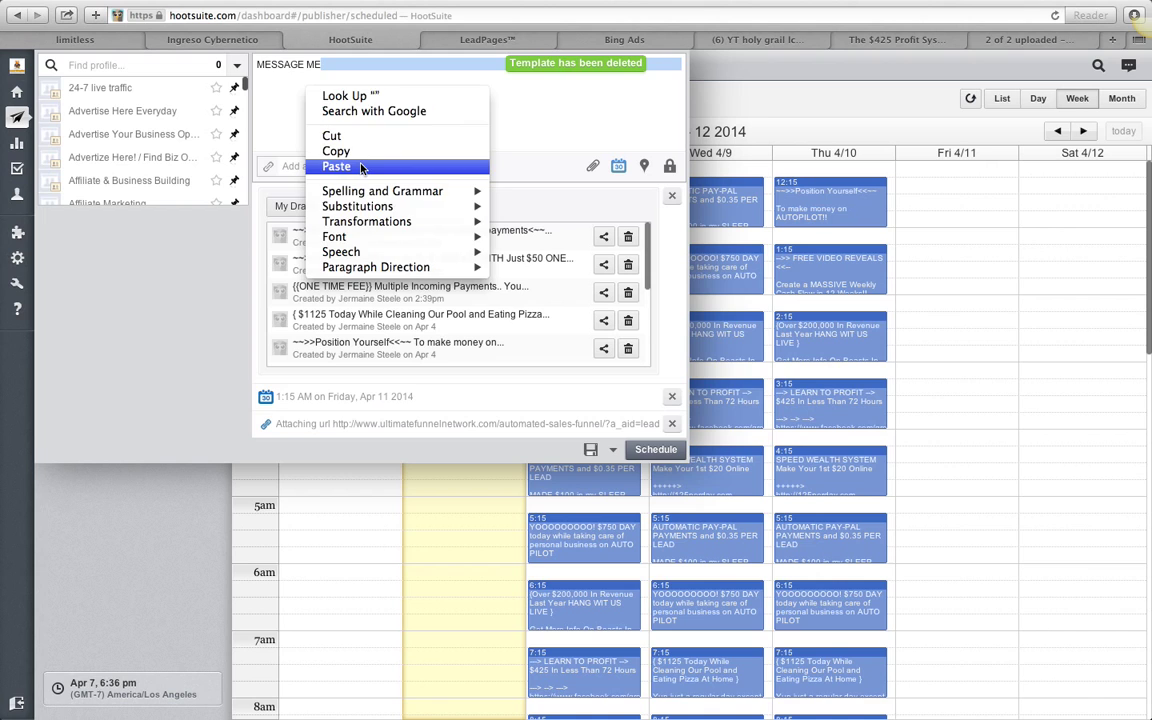
{"action": "left_click", "coordinate": [337, 166]}
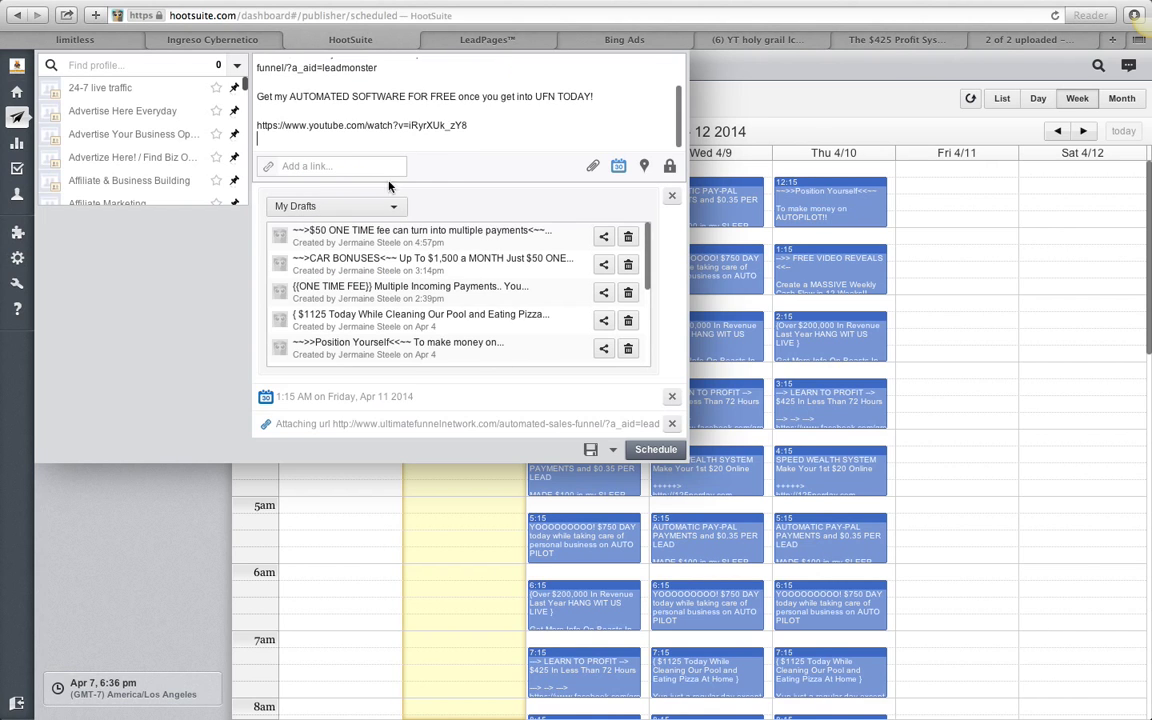
{"action": "scroll", "scroll_direction": "down", "scroll_amount": 3}
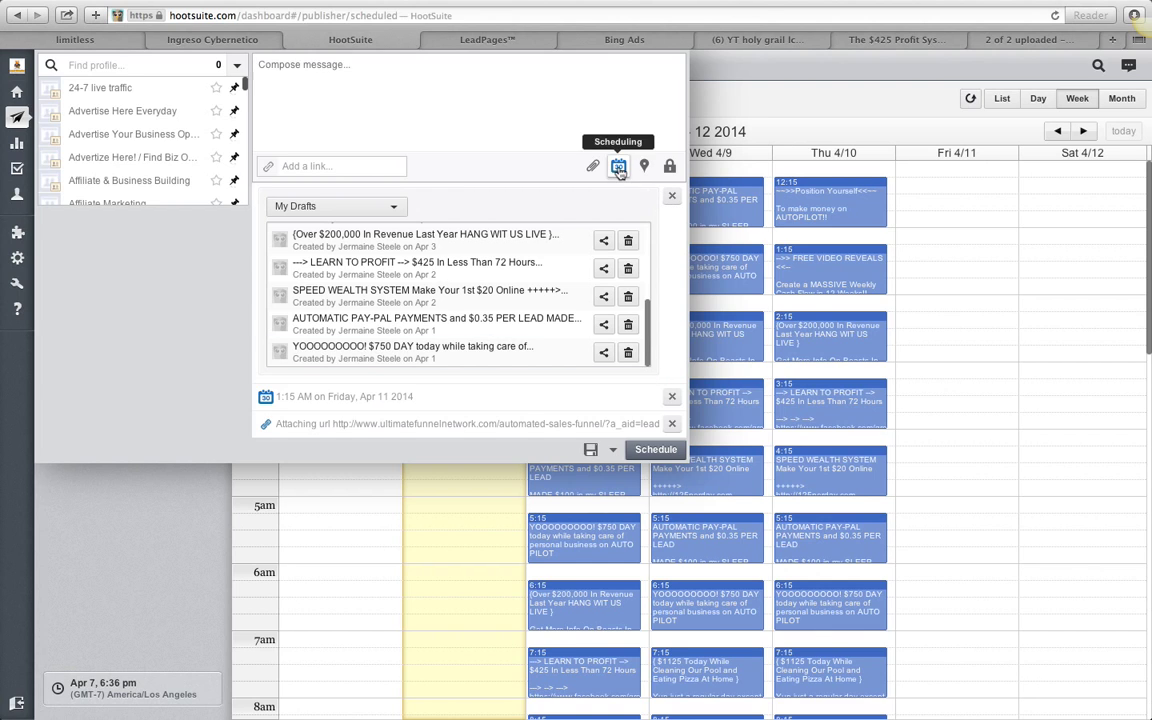
Check the 1:15 AM April 11 schedule and load the LEARN TO PROFIT template.
{"action": "left_click", "coordinate": [618, 166]}
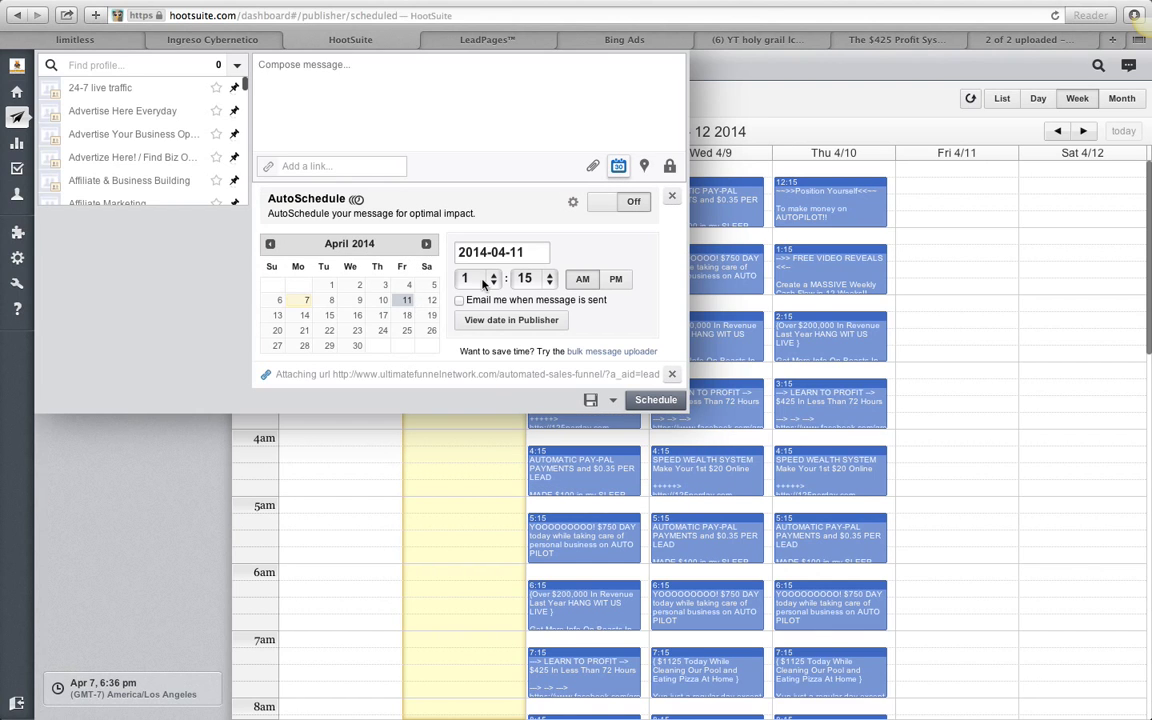
{"action": "mouse_move", "coordinate": [590, 267]}
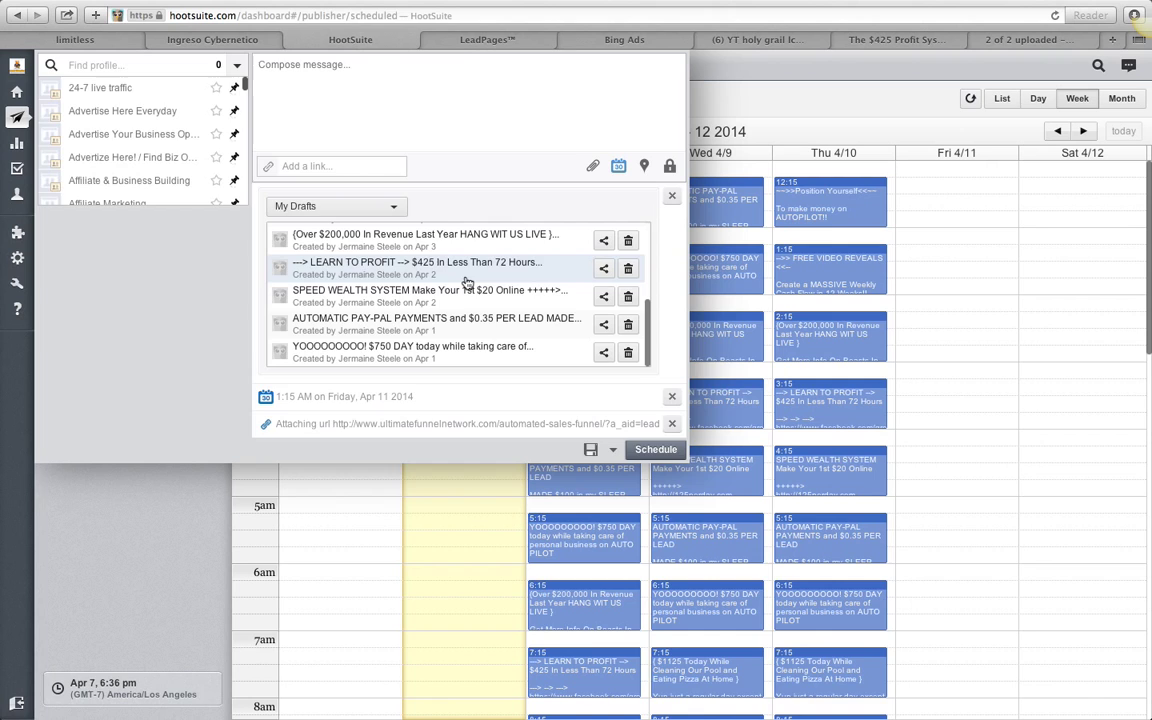
{"action": "left_click", "coordinate": [417, 267]}
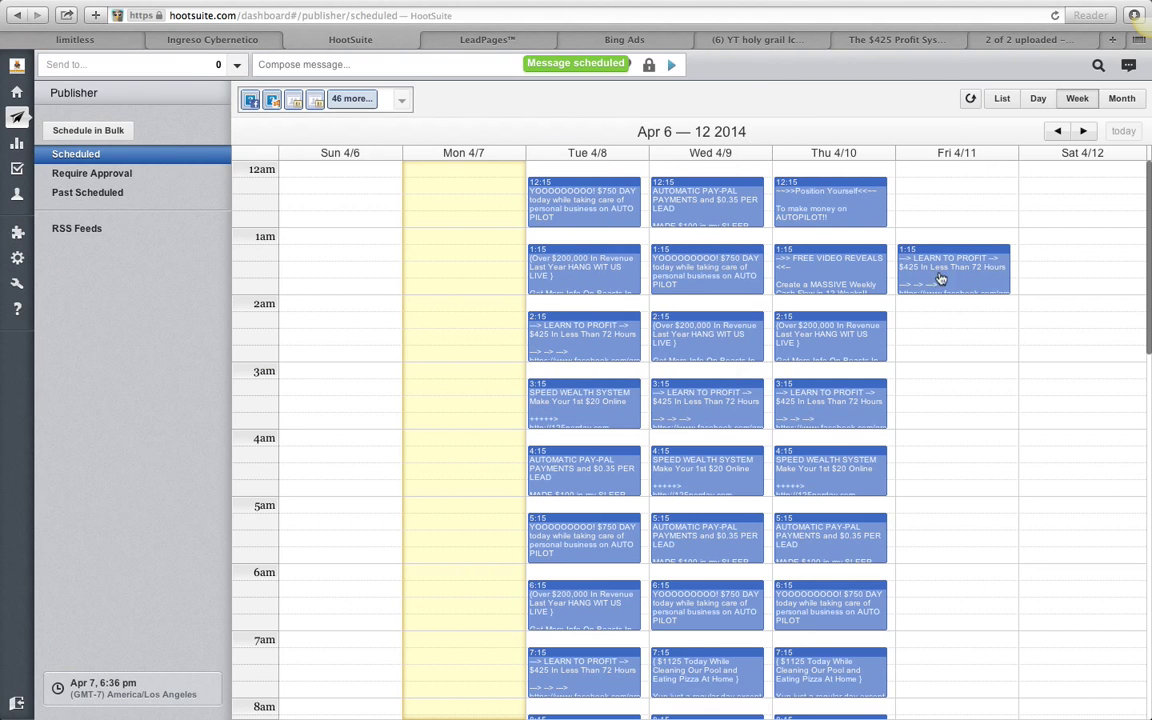
{"action": "mouse_move", "coordinate": [934, 211]}
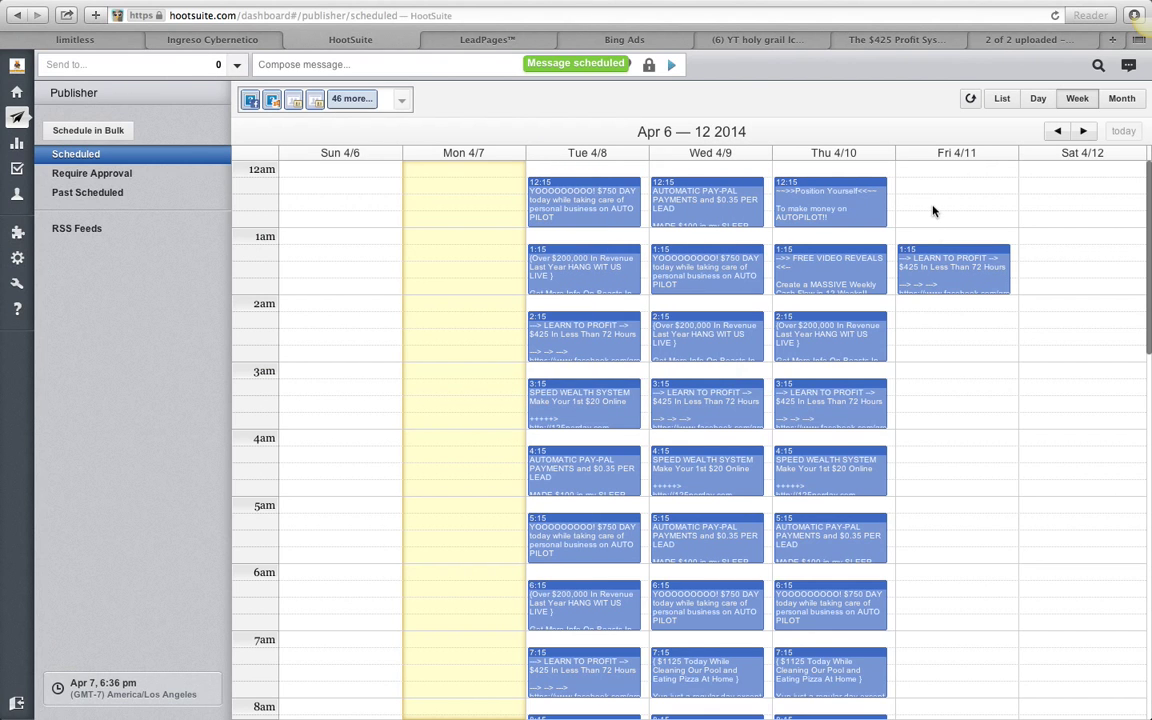
Open an empty message composer over the Publisher week calendar.
{"action": "scroll", "scroll_direction": "down", "scroll_amount": 3}
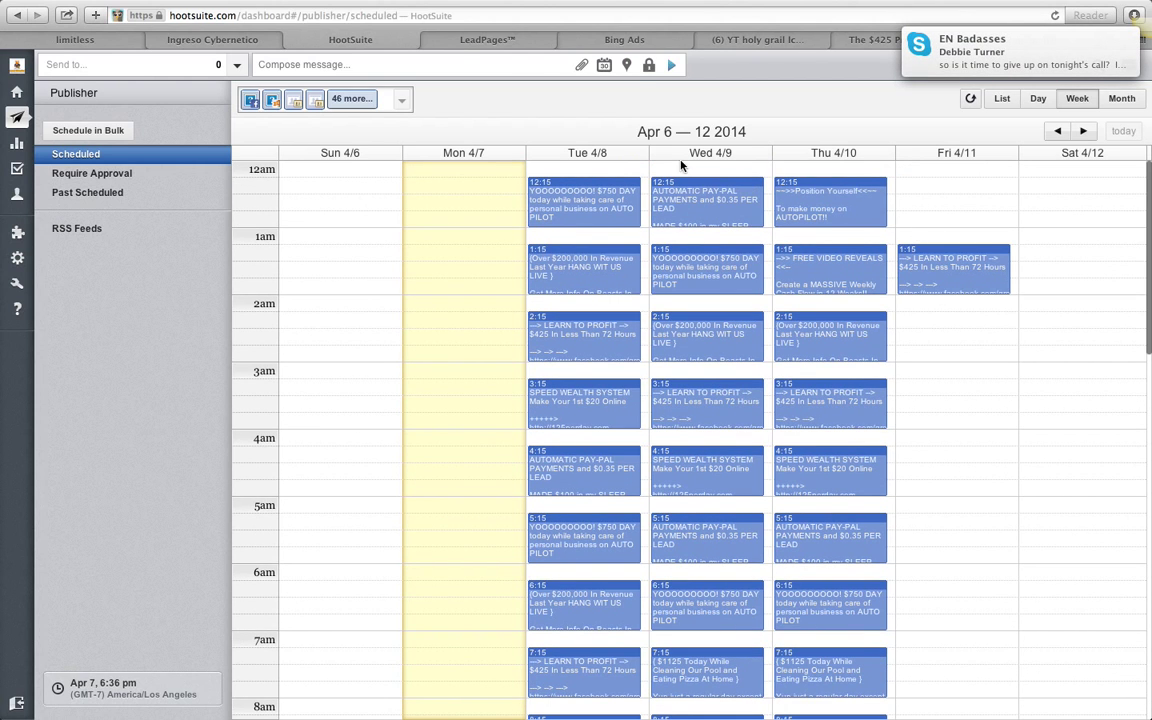
{"action": "left_click", "coordinate": [130, 64]}
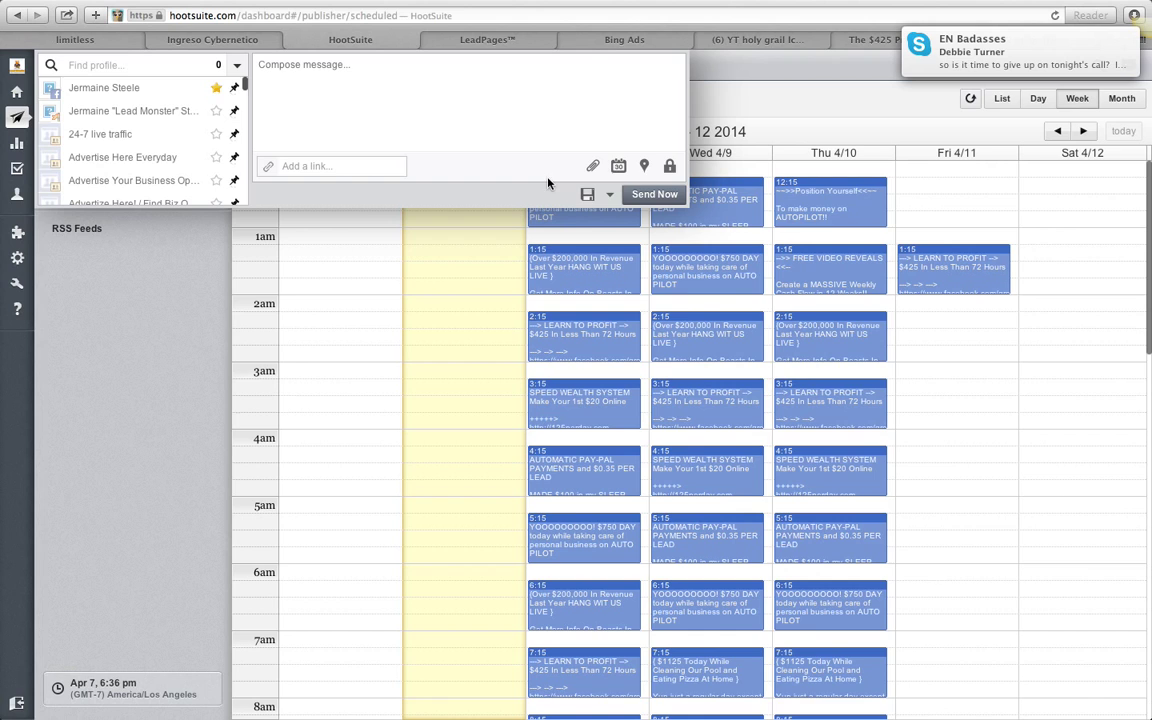
Set the posting hour to 12 AM on April 11 and schedule the ONE TIME FEE message.
{"action": "left_click", "coordinate": [618, 166]}
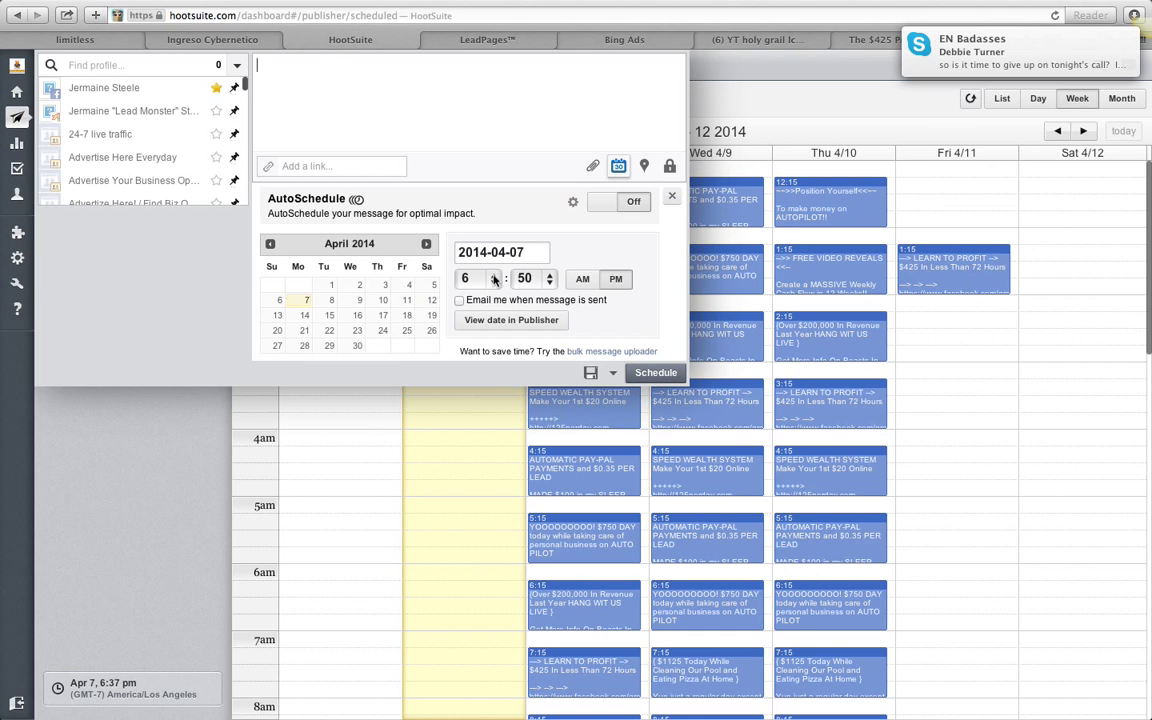
{"action": "left_click", "coordinate": [464, 278]}
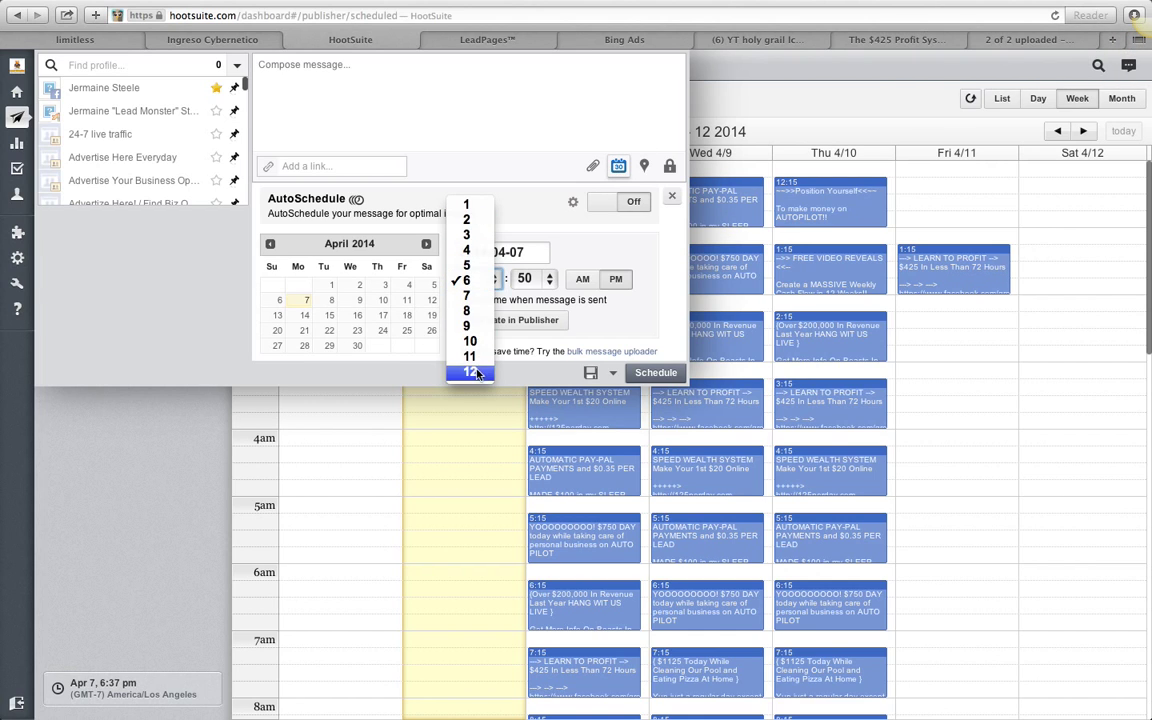
{"action": "left_click", "coordinate": [469, 371]}
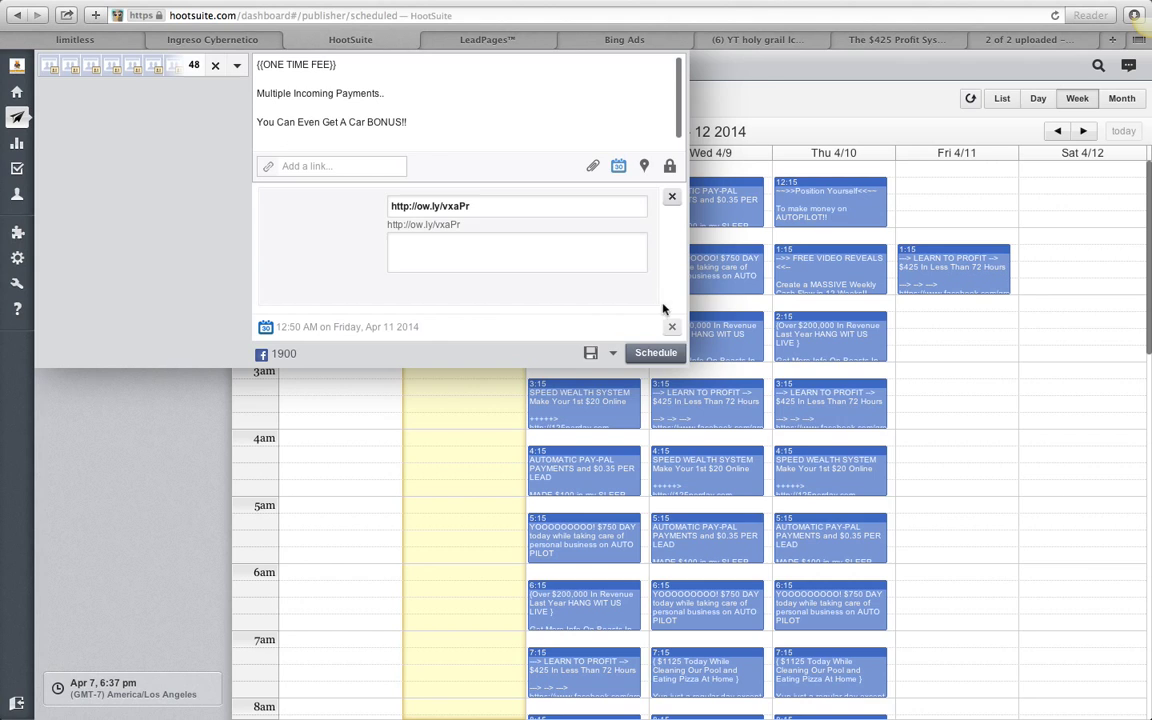
{"action": "mouse_move", "coordinate": [656, 352]}
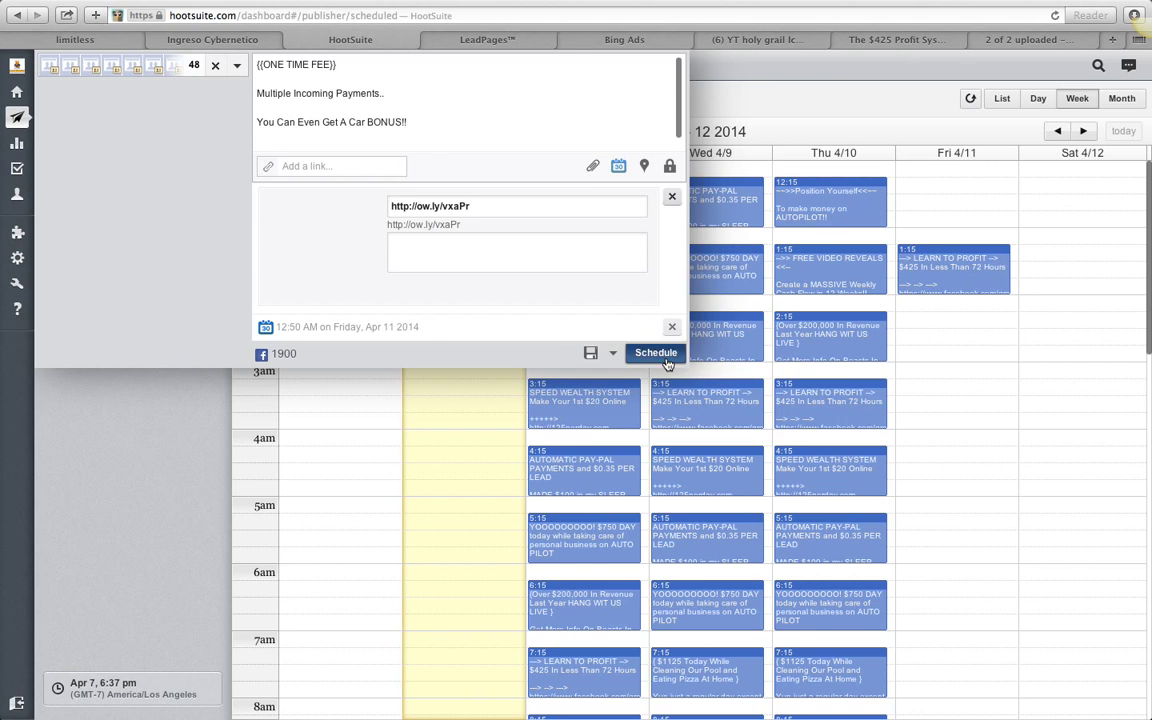
{"action": "left_click", "coordinate": [655, 353]}
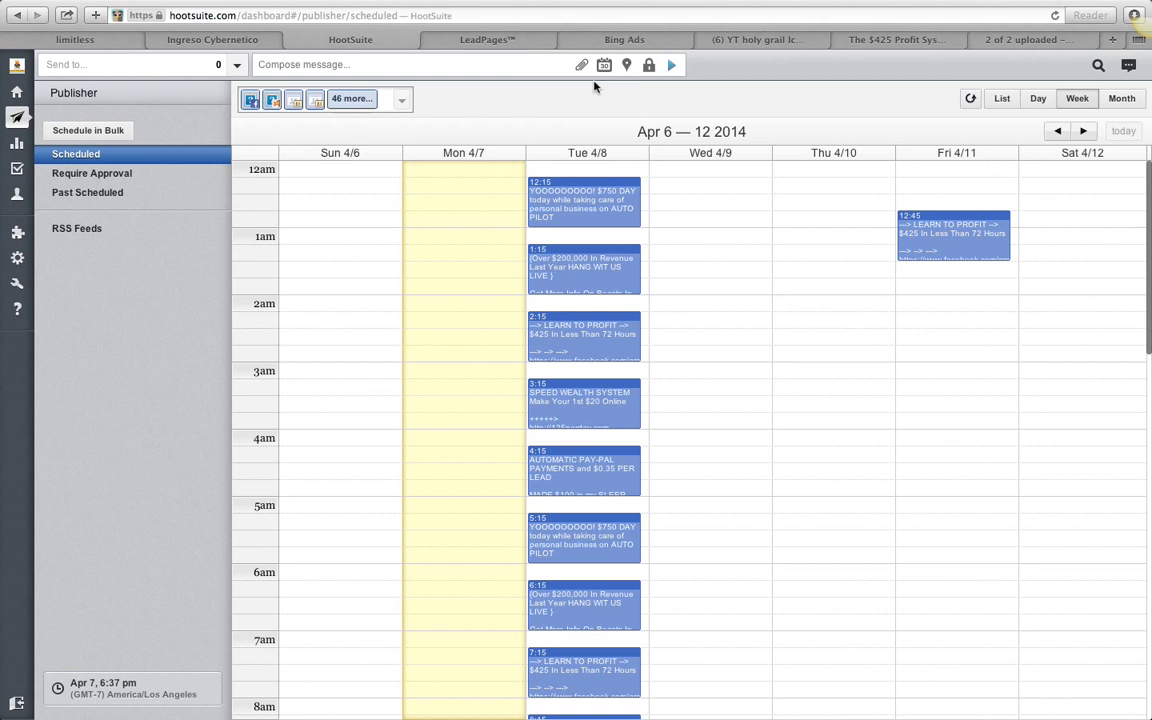
{"action": "mouse_move", "coordinate": [710, 188]}
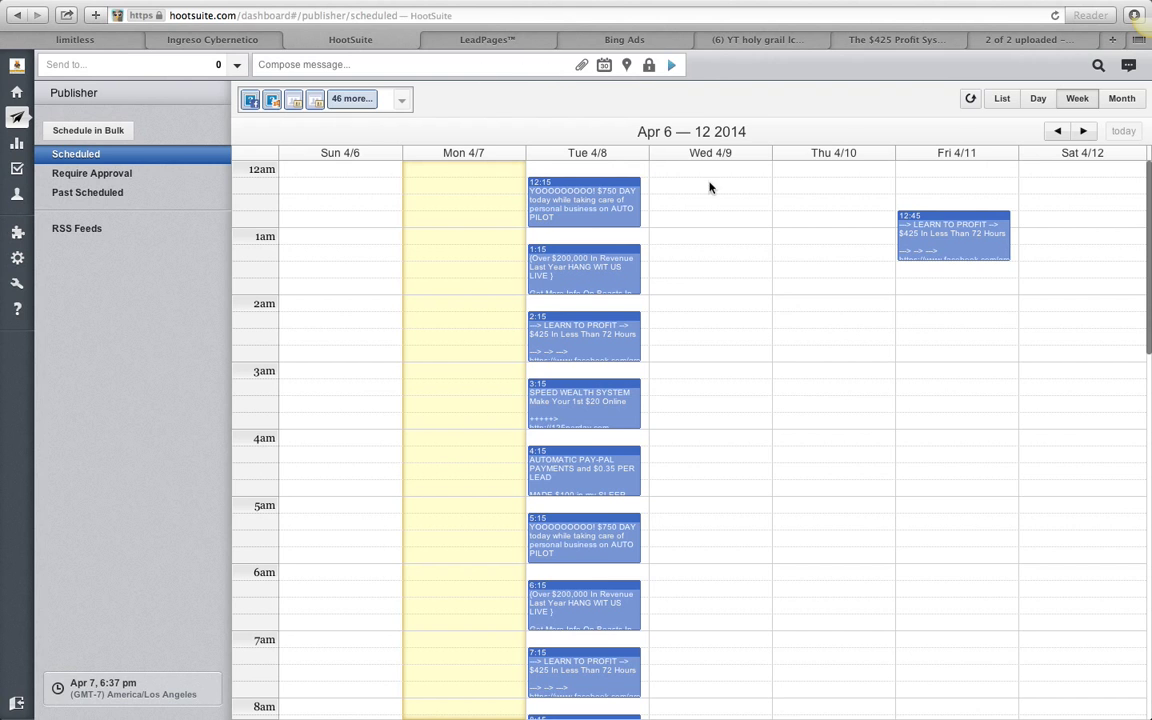
Once Wednesday April 9 reloads its hourly posts, open a fresh empty message composer.
{"action": "scroll", "scroll_direction": "down", "scroll_amount": 3}
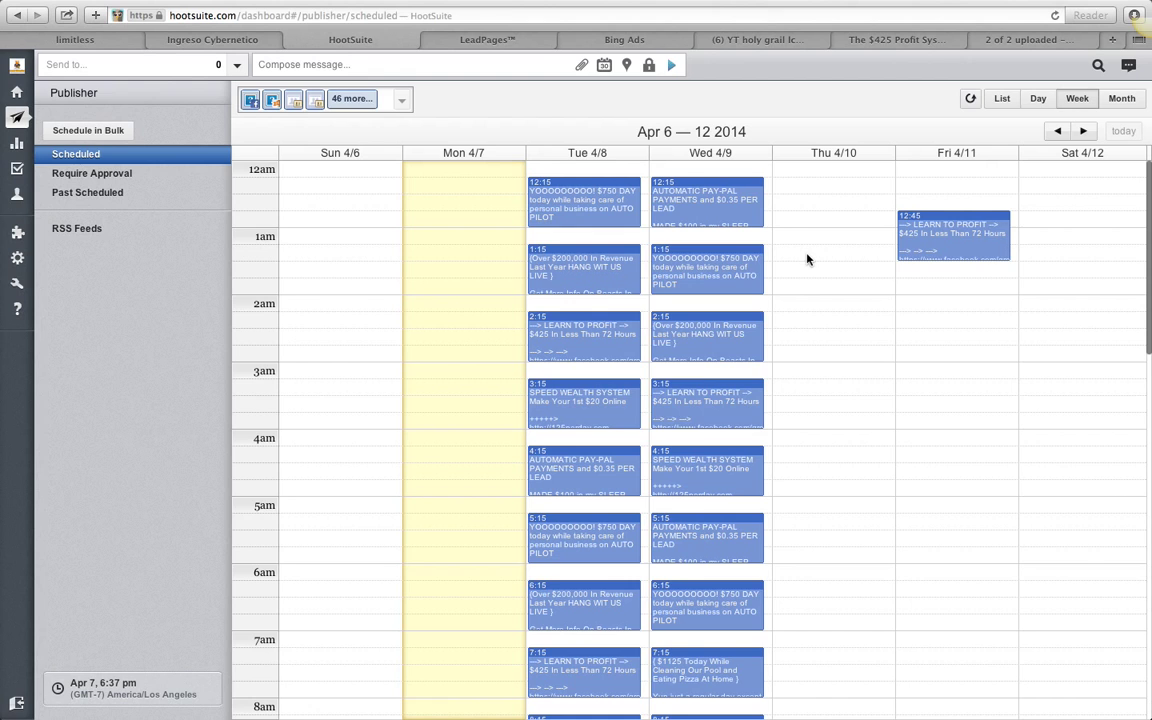
{"action": "left_click", "coordinate": [130, 64]}
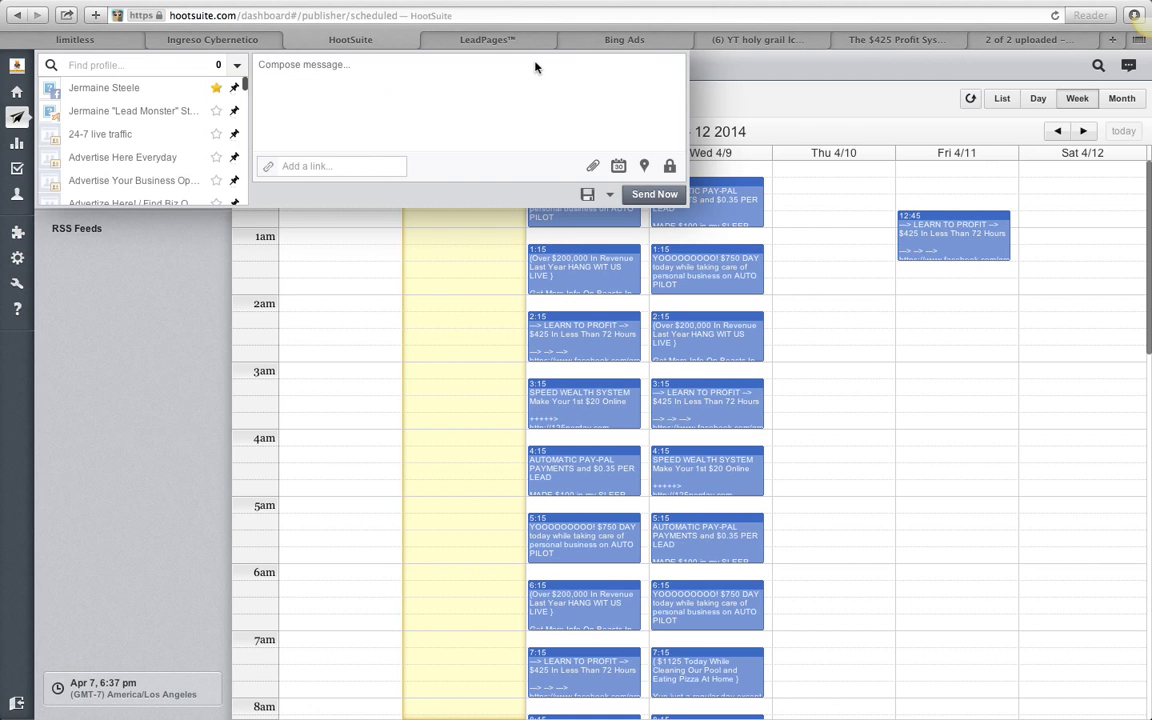